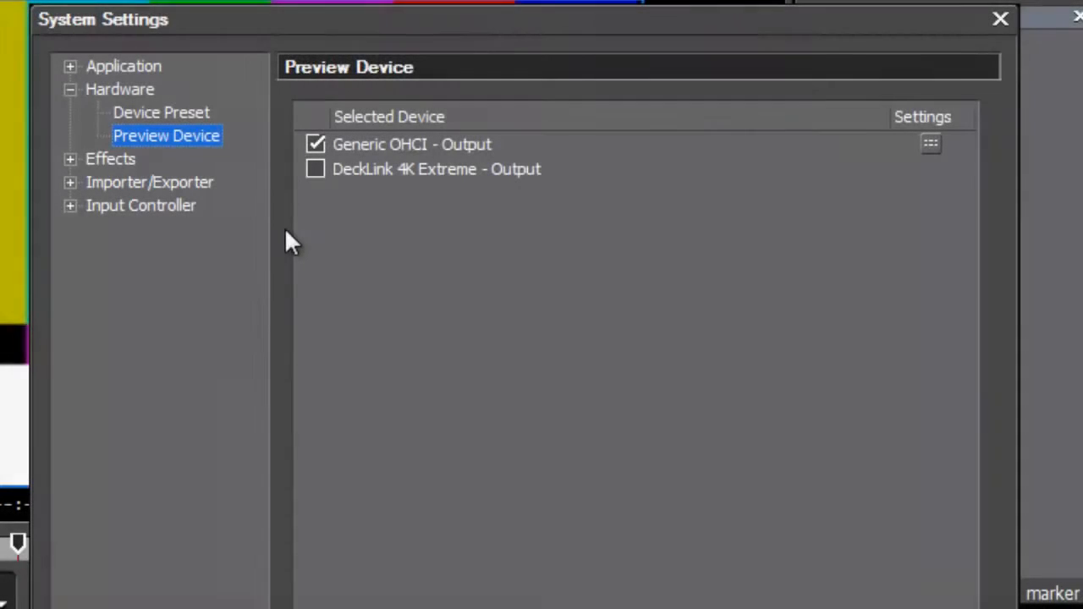
Step: Show the Hardware > Device Preset list in EDIUS System Settings
left_click(161, 112)
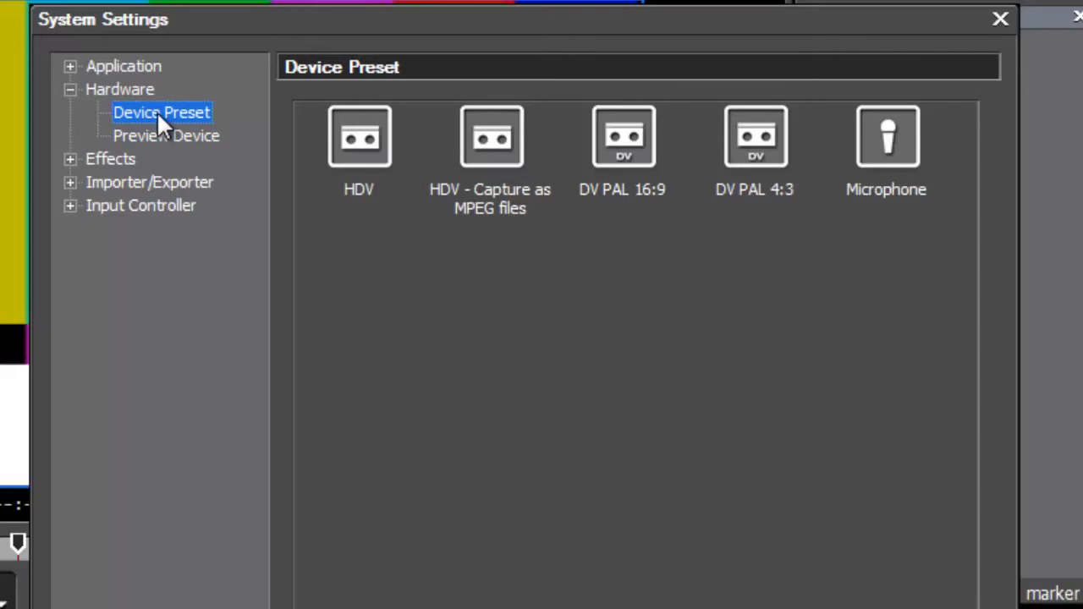
mouse_move(360, 137)
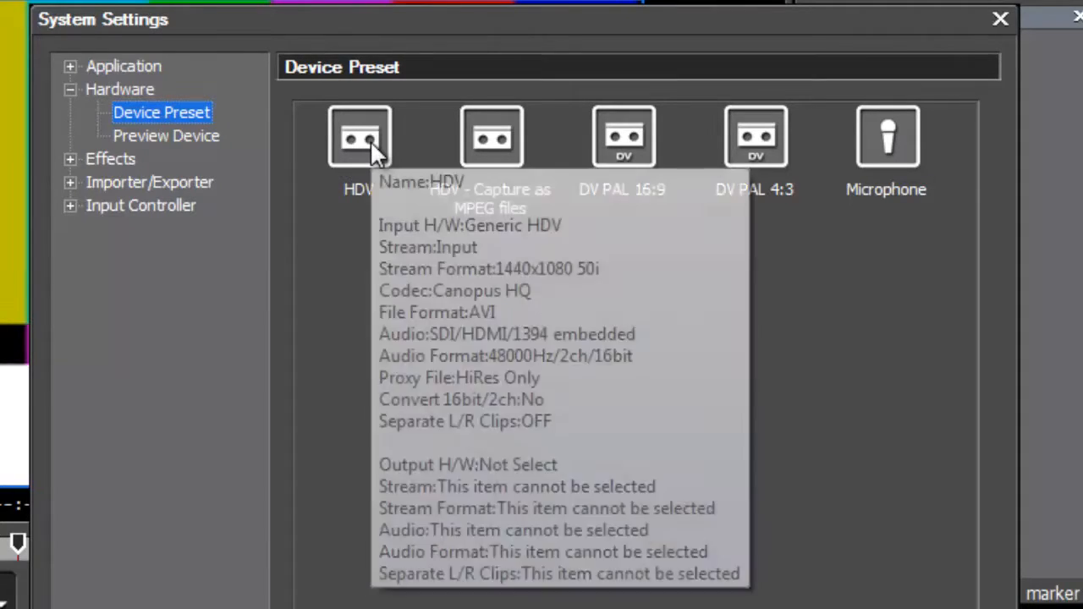
mouse_move(368, 216)
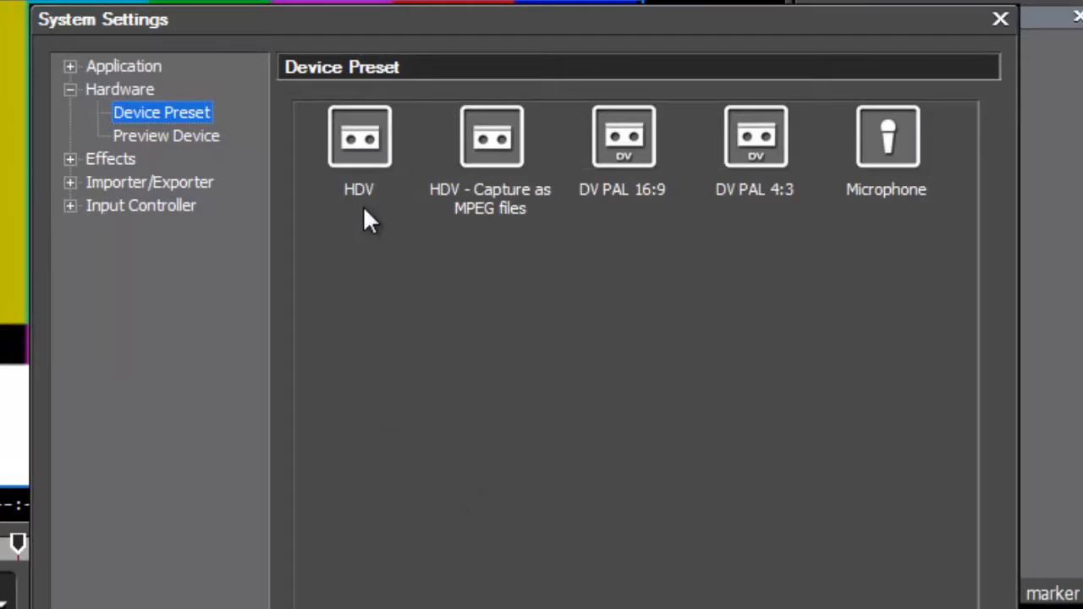
mouse_move(343, 161)
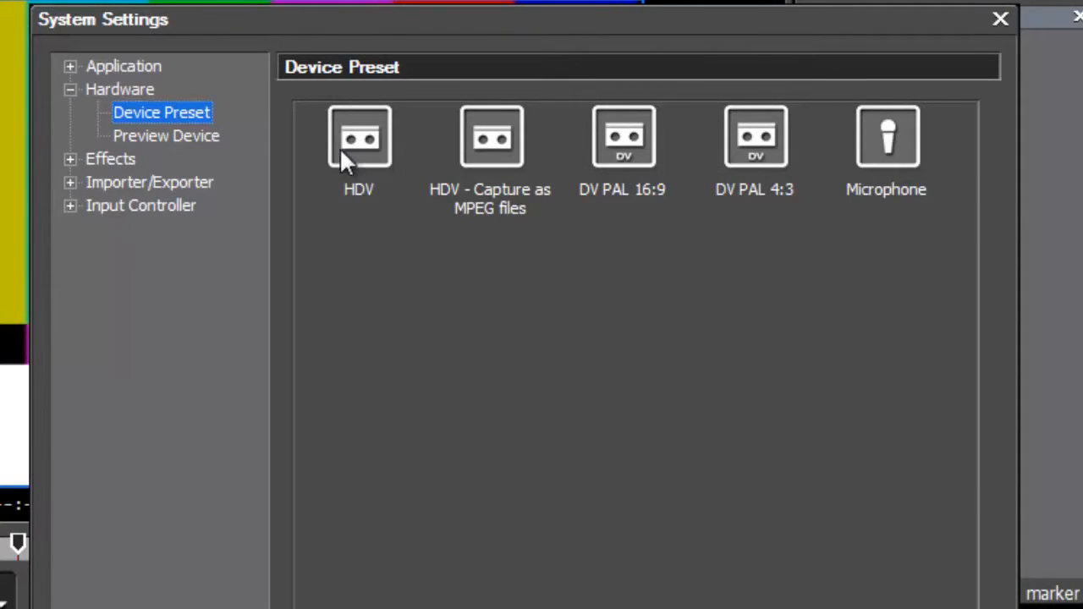
mouse_move(757, 188)
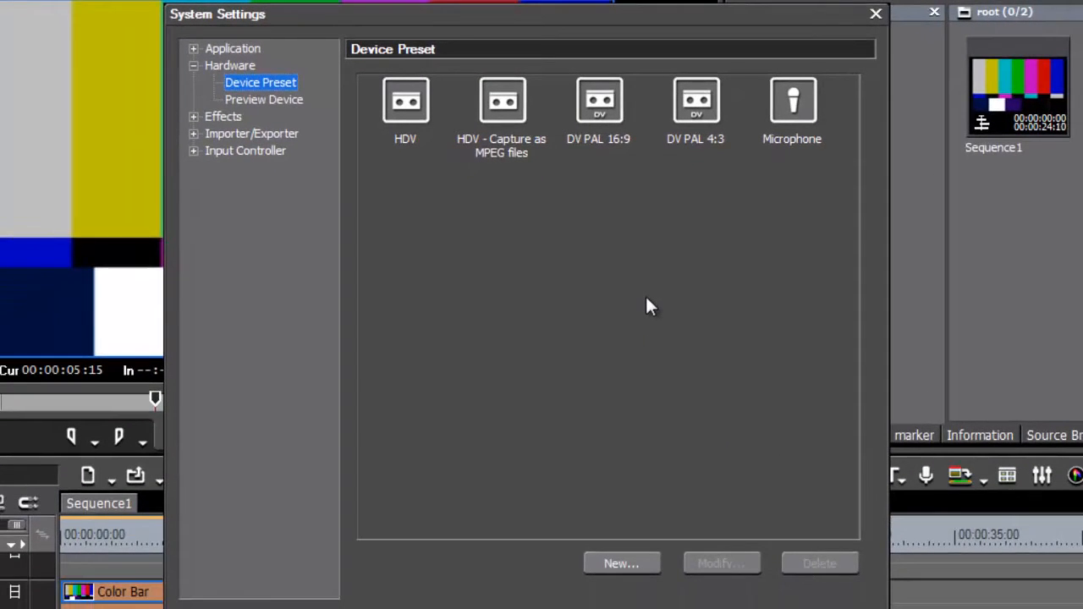
mouse_move(622, 564)
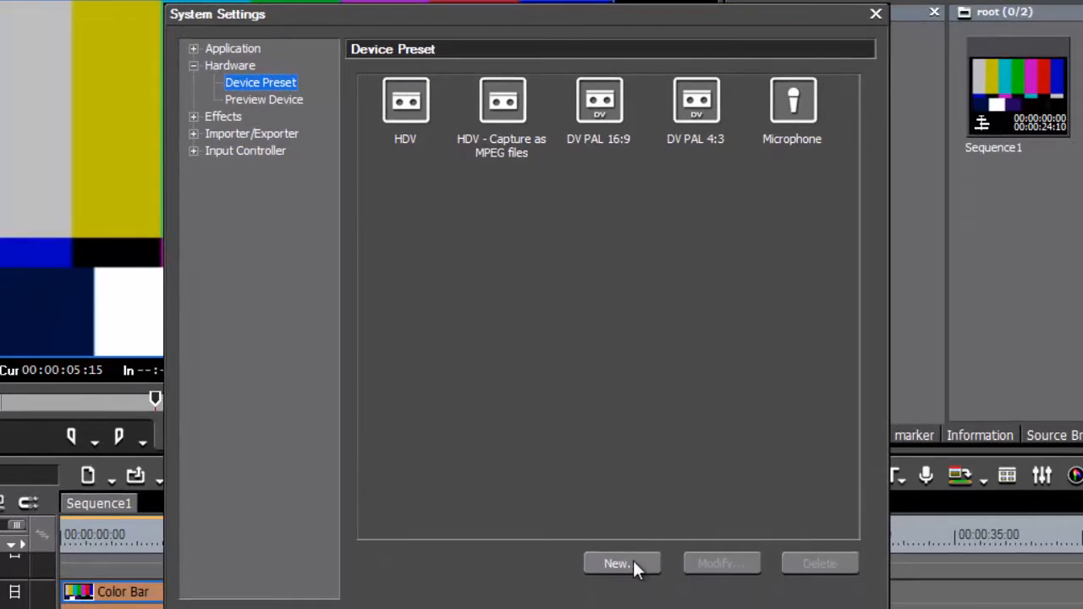
Step: Create a new device preset named 'BM 1920x1080 50i' and continue to input hardware settings
left_click(616, 564)
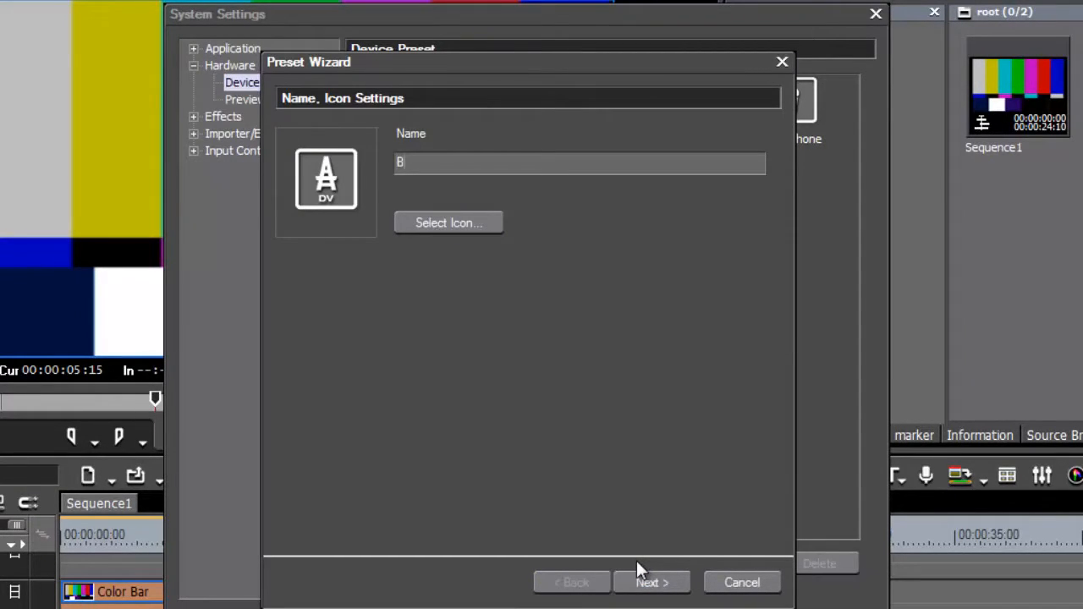
type("M 1920")
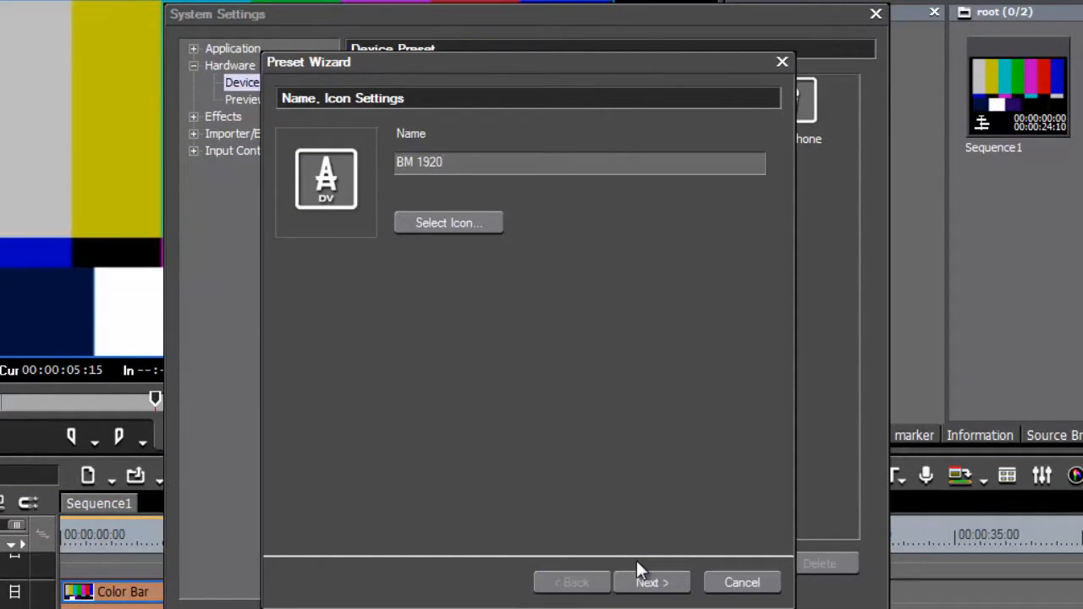
type("x10")
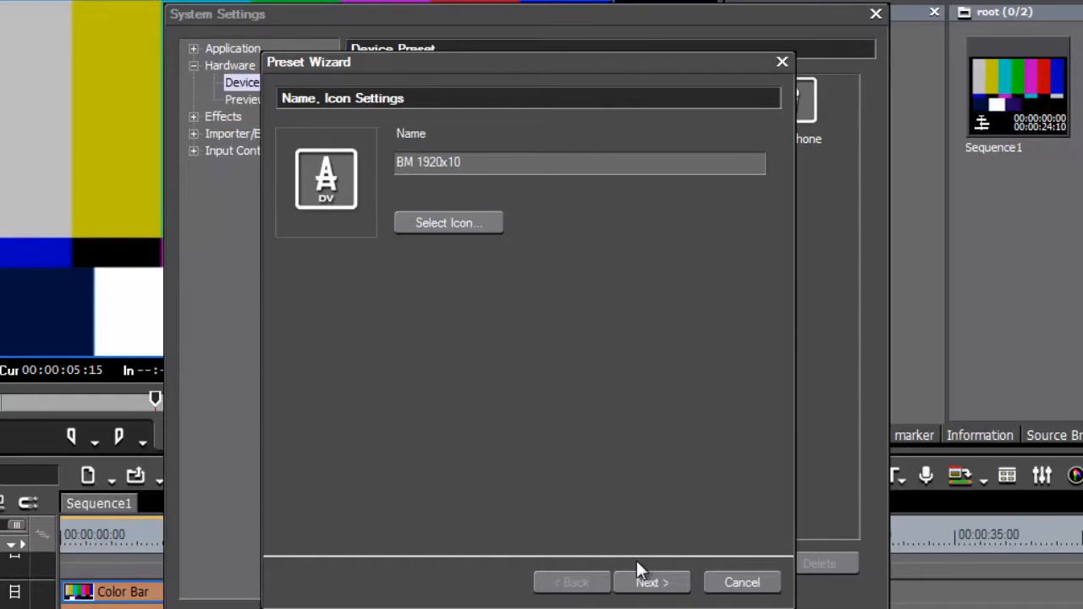
type("80")
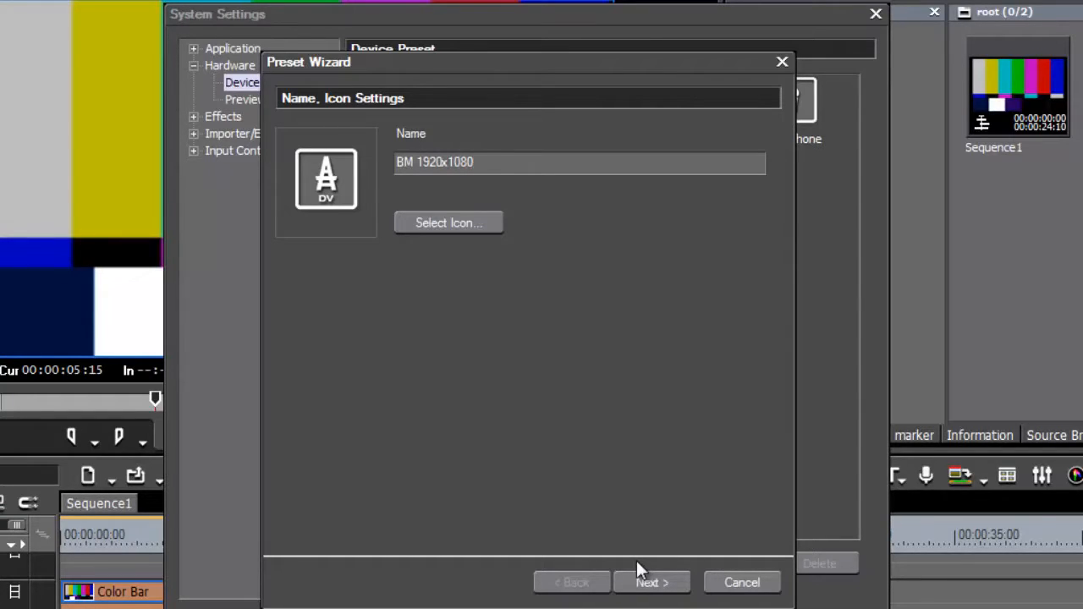
type("50i")
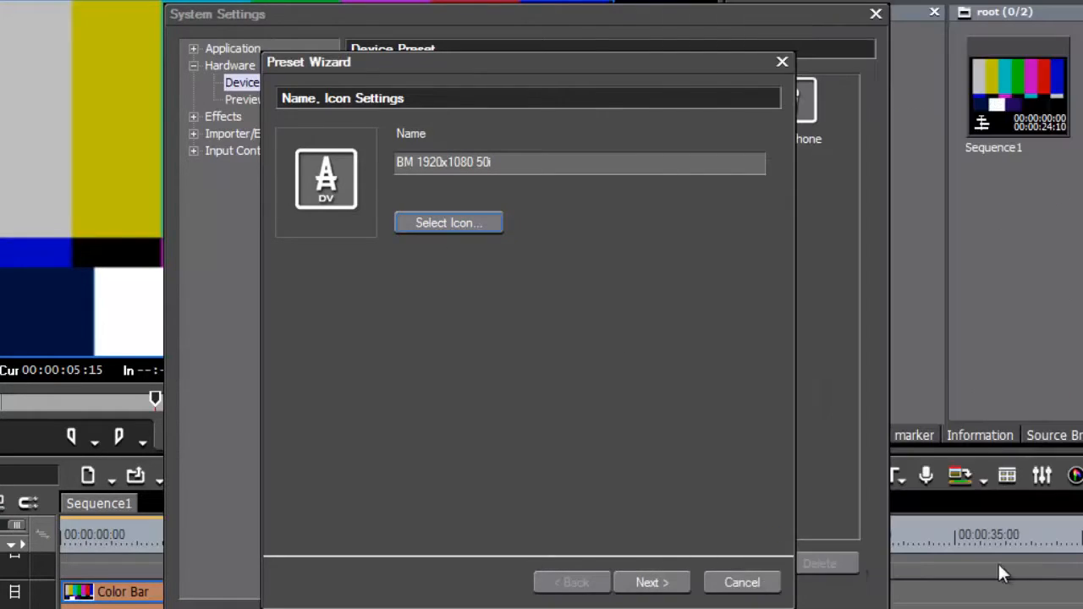
left_click(652, 582)
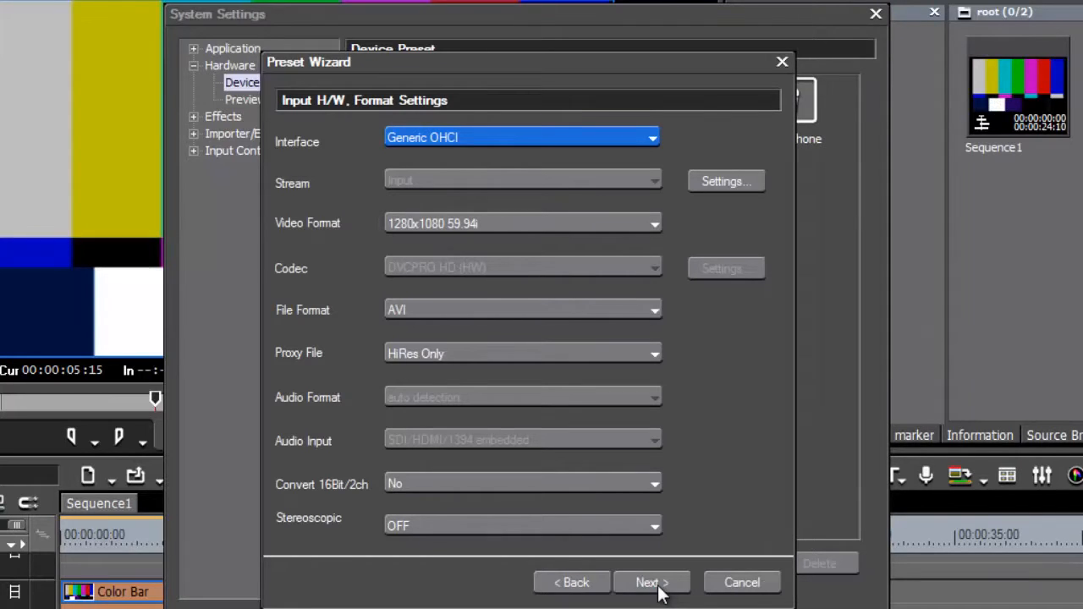
mouse_move(503, 173)
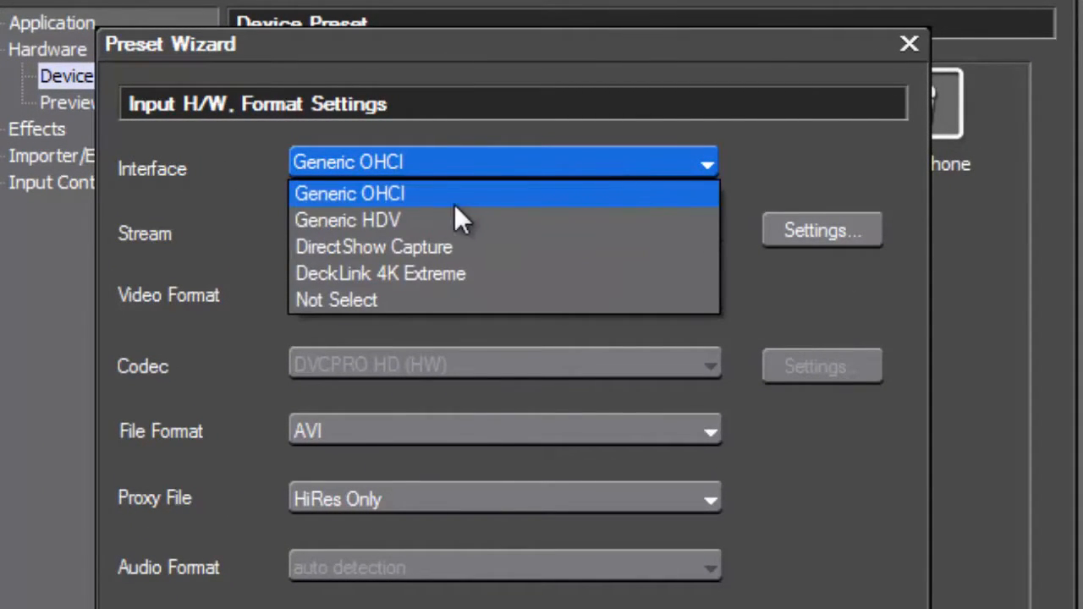
mouse_move(389, 220)
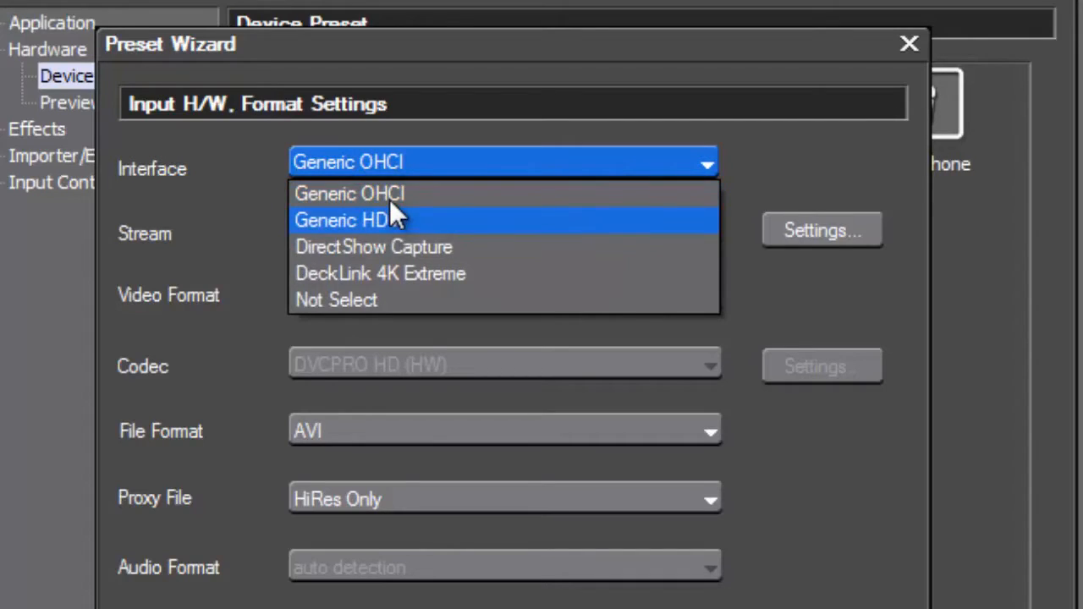
mouse_move(398, 247)
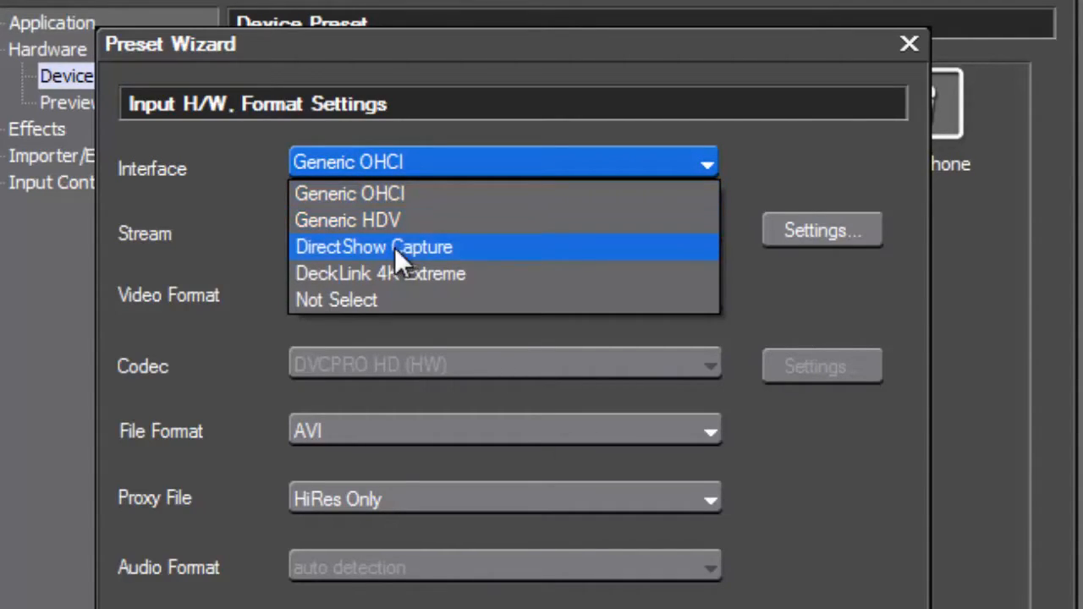
mouse_move(414, 273)
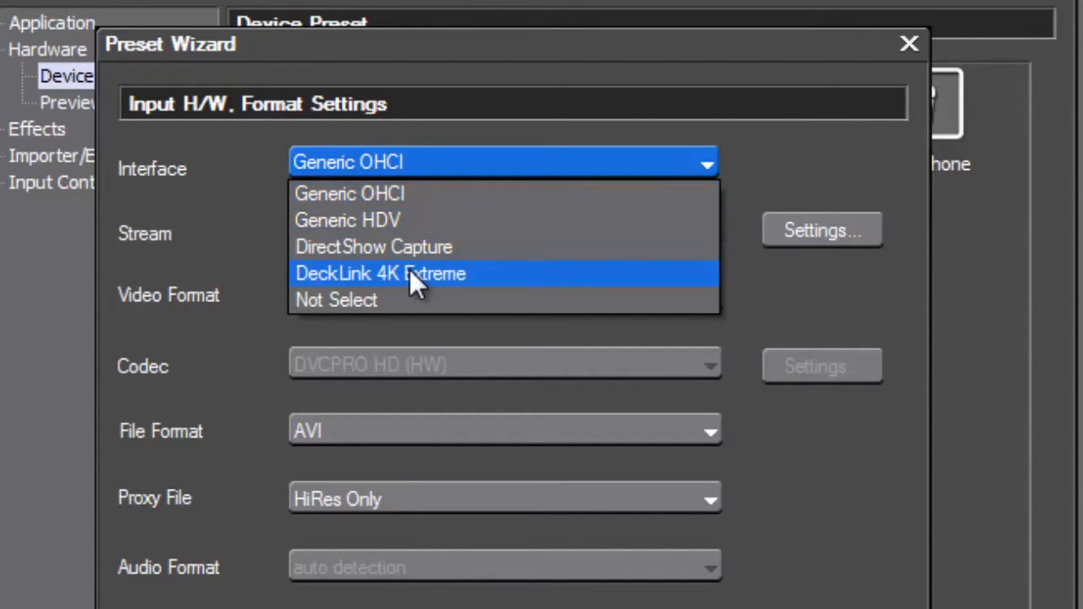
mouse_move(457, 248)
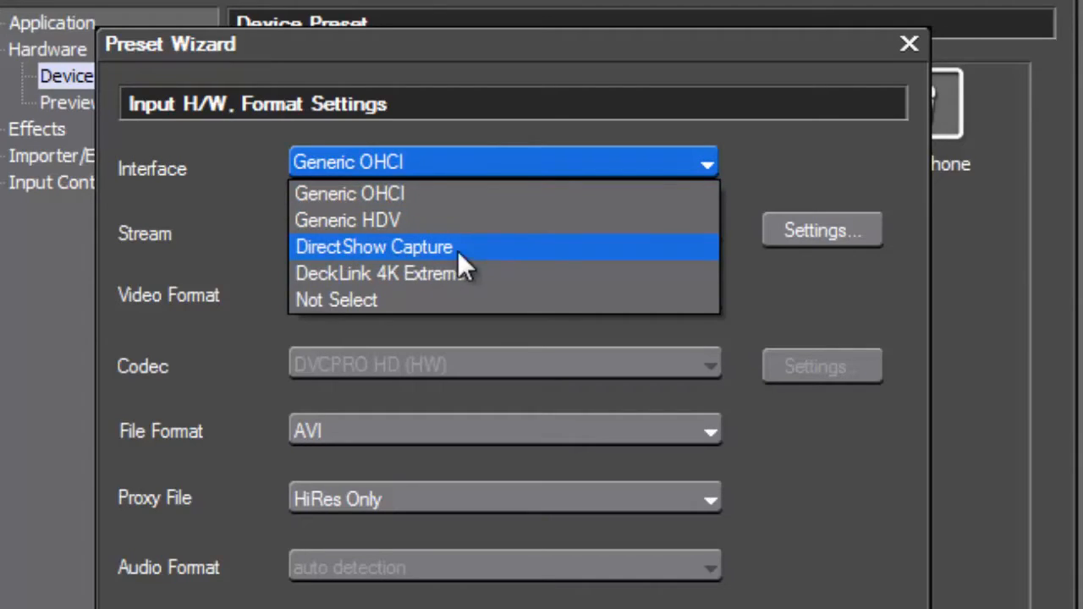
mouse_move(453, 258)
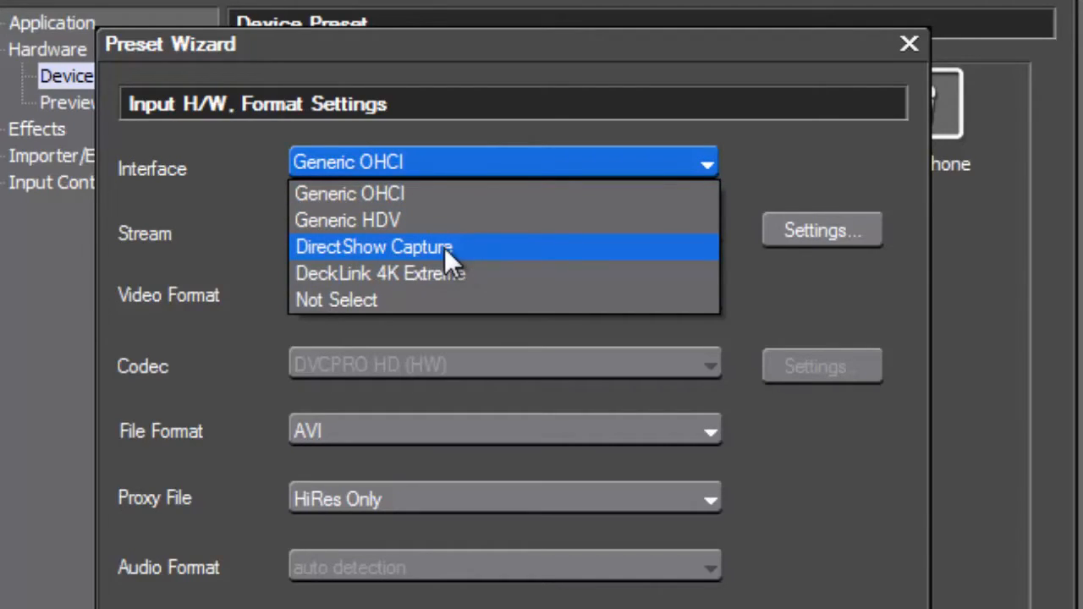
mouse_move(423, 287)
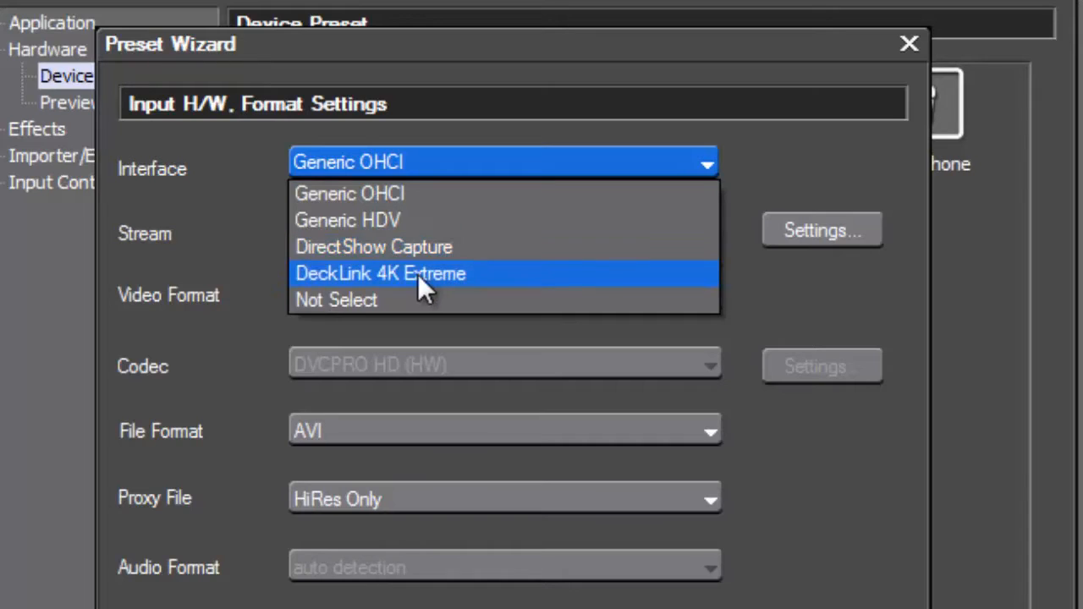
mouse_move(364, 300)
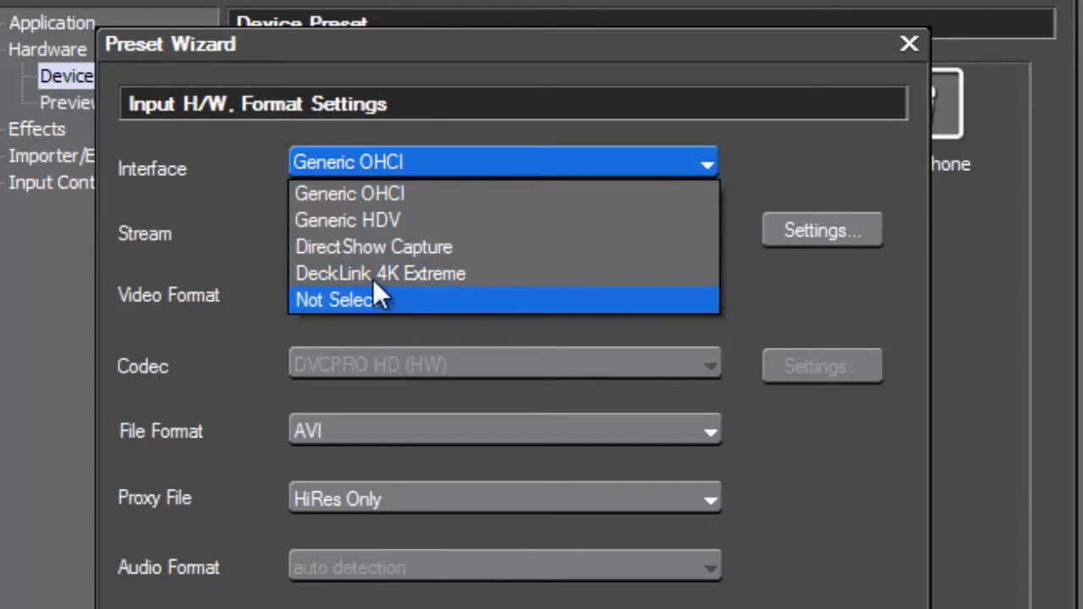
mouse_move(432, 273)
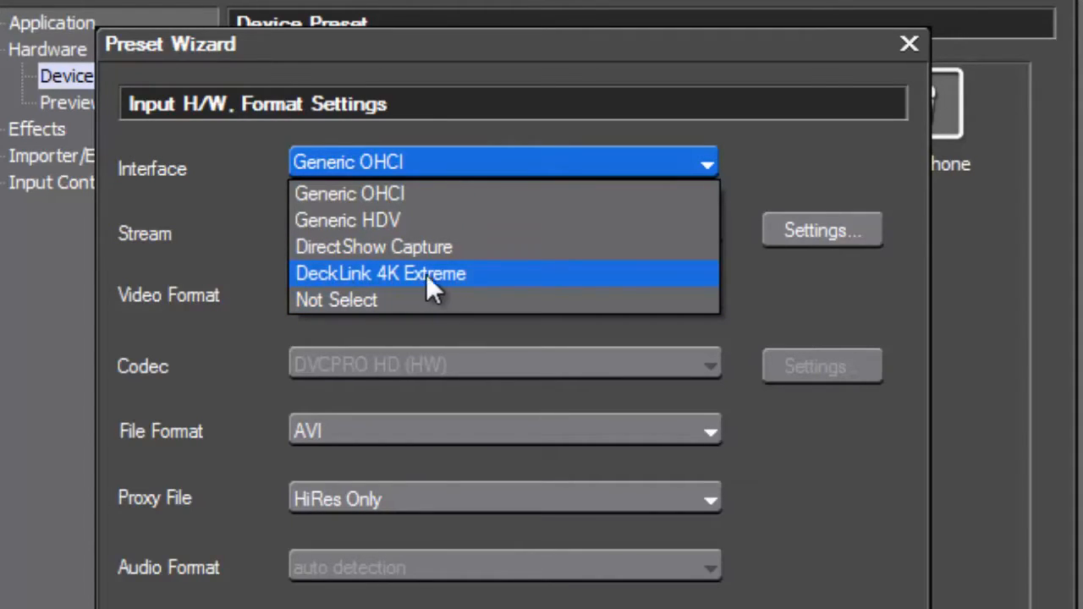
mouse_move(419, 288)
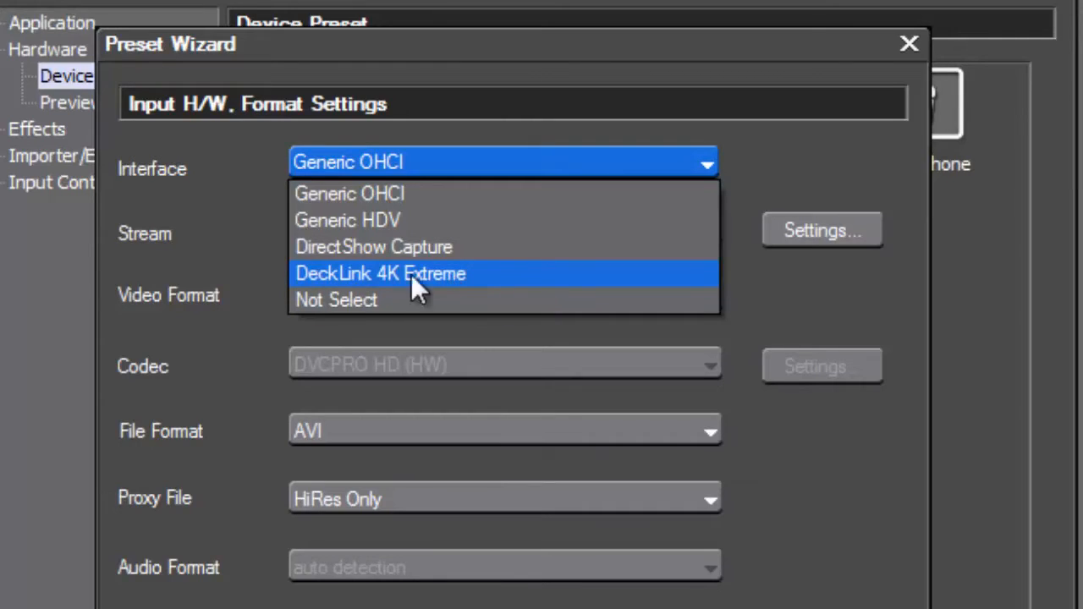
mouse_move(444, 292)
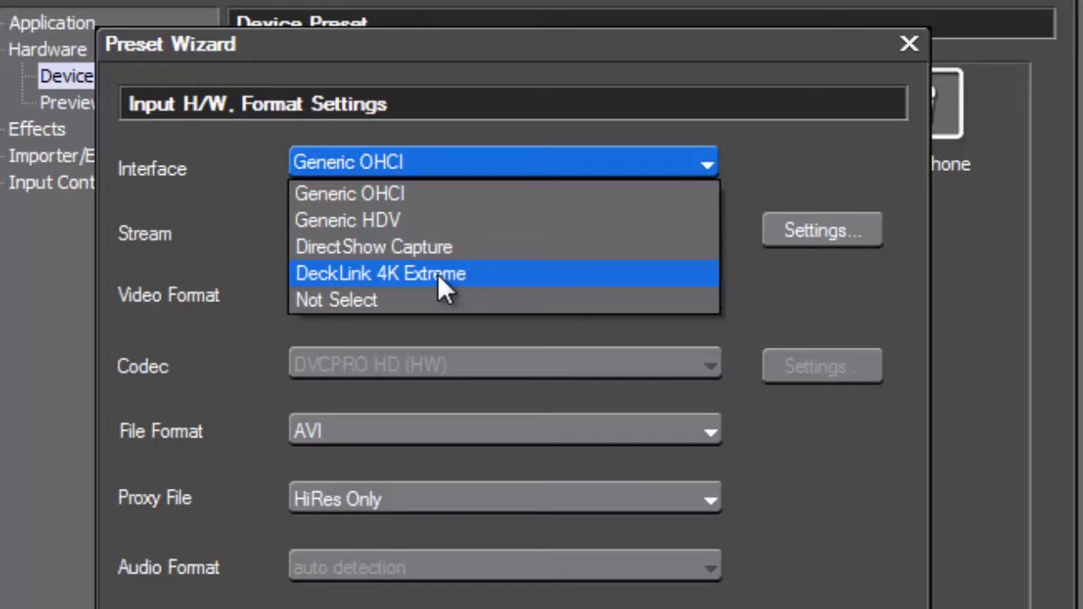
mouse_move(427, 284)
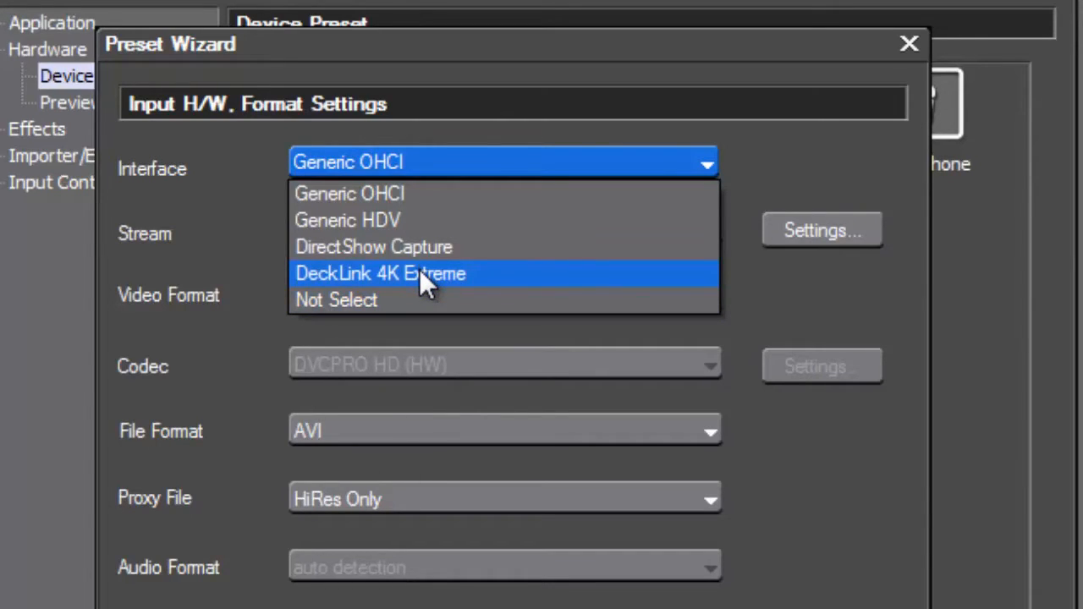
Step: Select DeckLink 4K Extreme as the preset's input hardware
left_click(381, 274)
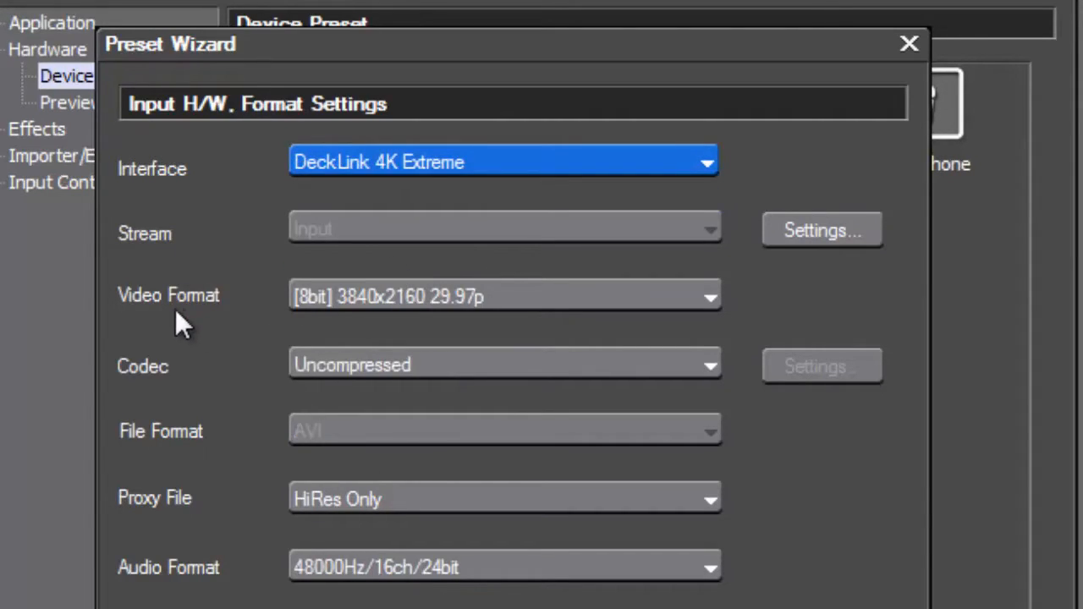
mouse_move(694, 328)
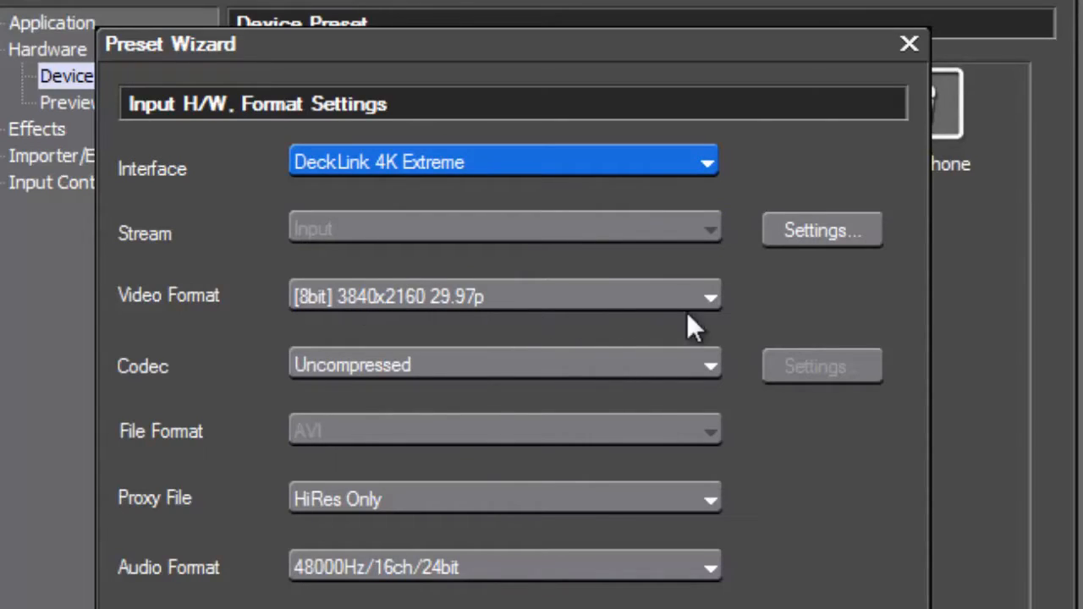
mouse_move(706, 315)
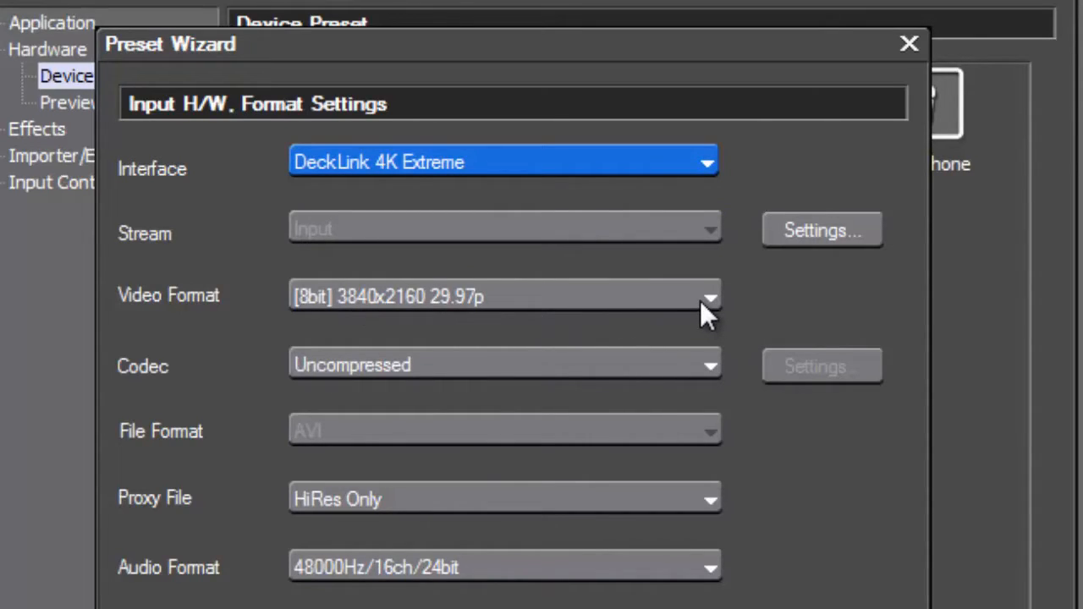
mouse_move(301, 320)
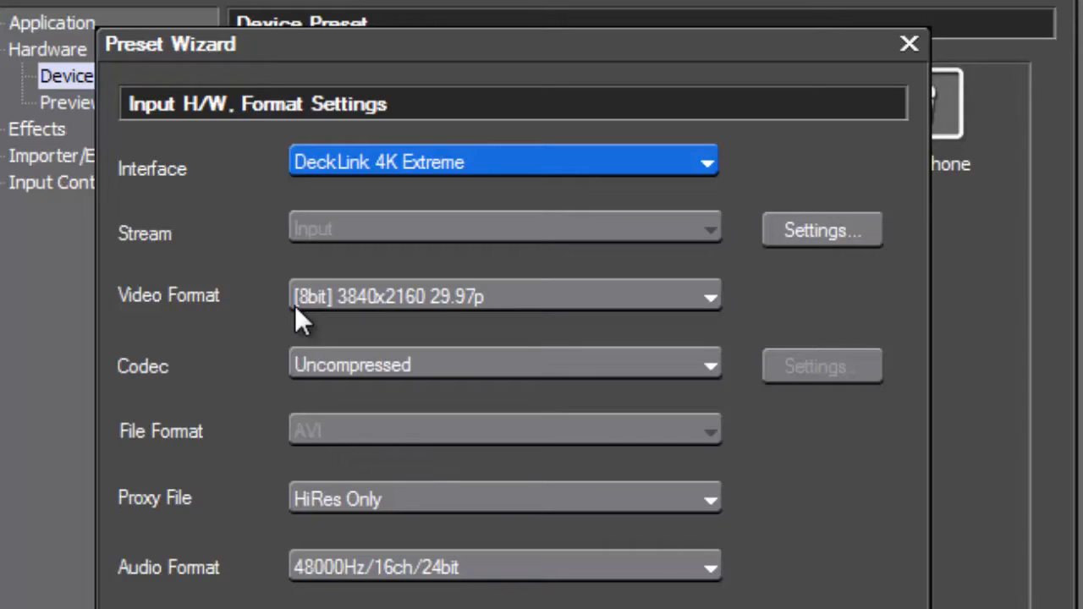
mouse_move(375, 274)
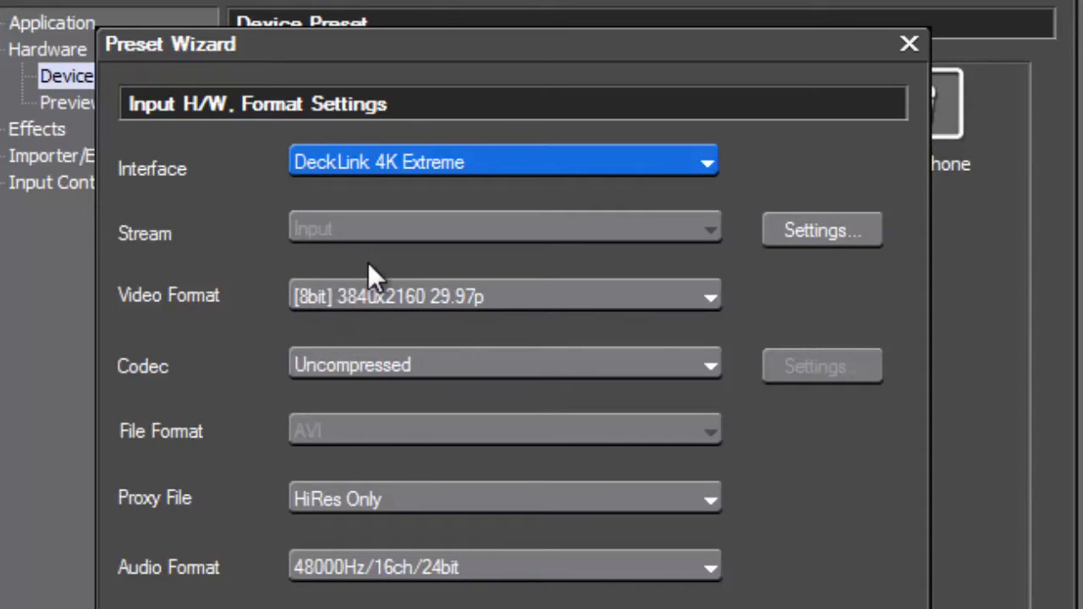
mouse_move(378, 317)
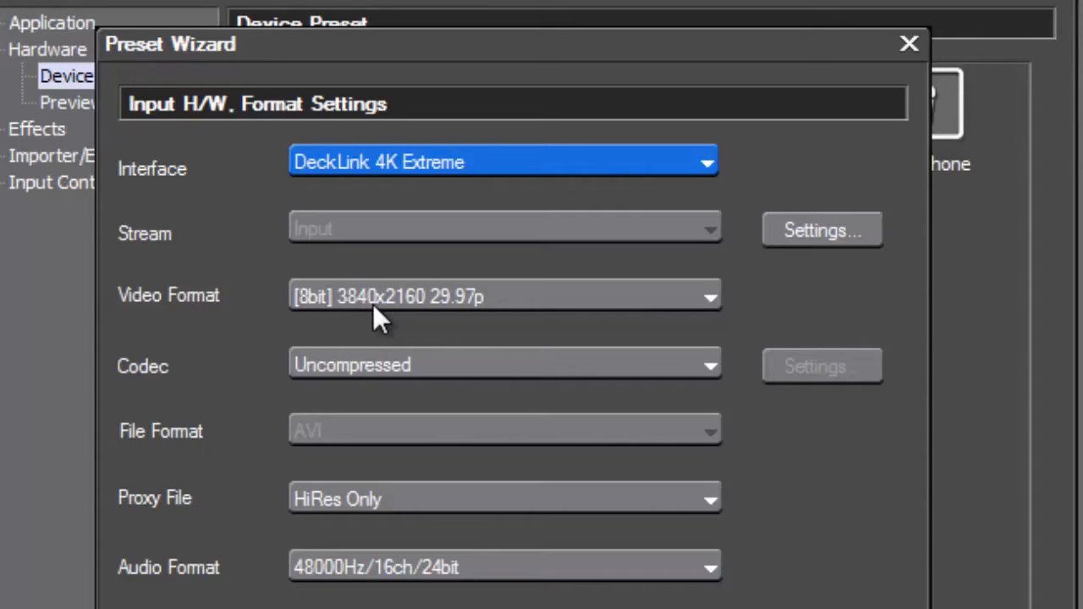
mouse_move(423, 322)
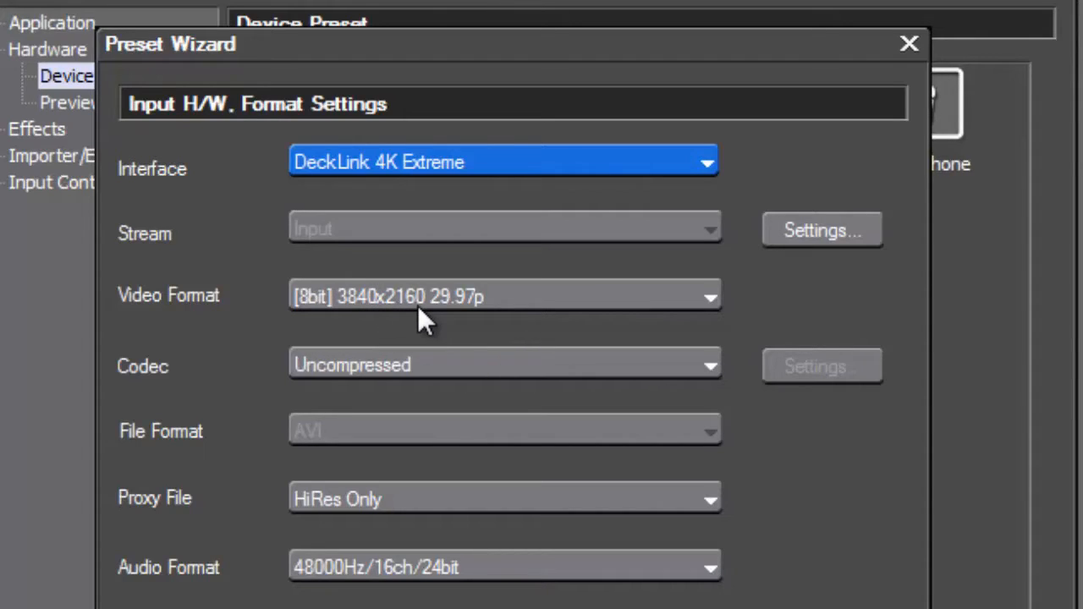
mouse_move(427, 326)
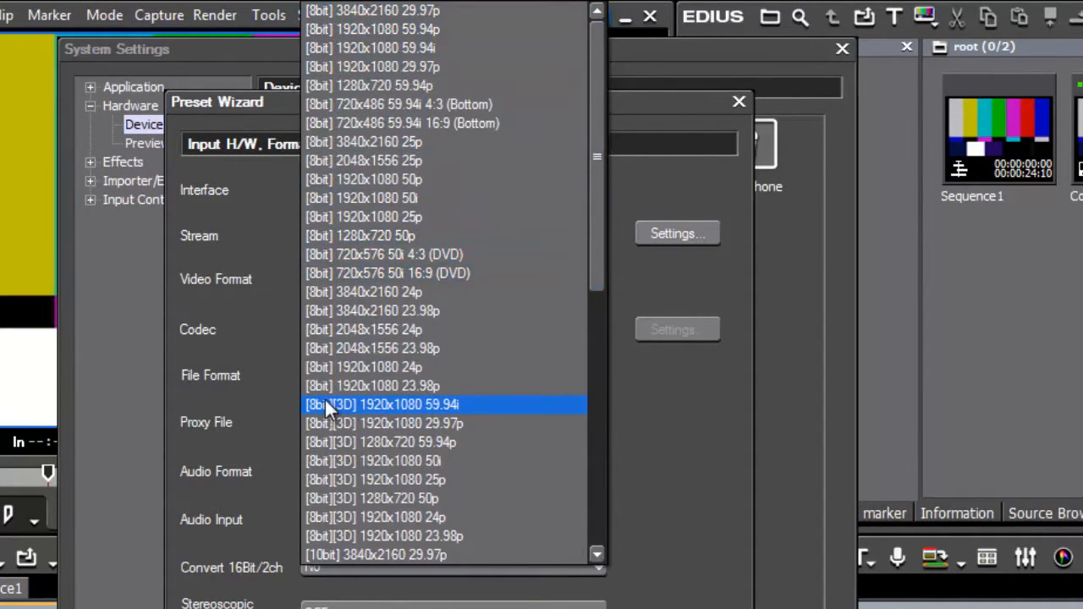
Step: Open the Video Format list and scroll to find the 8-bit 1920x1080 50i format
left_click(372, 311)
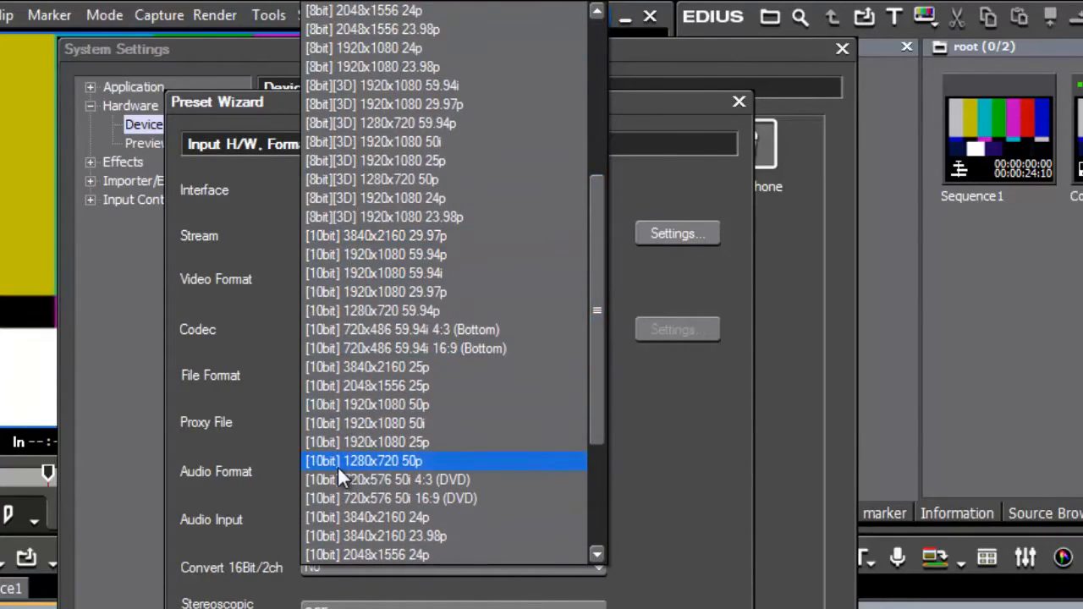
scroll("down", 3)
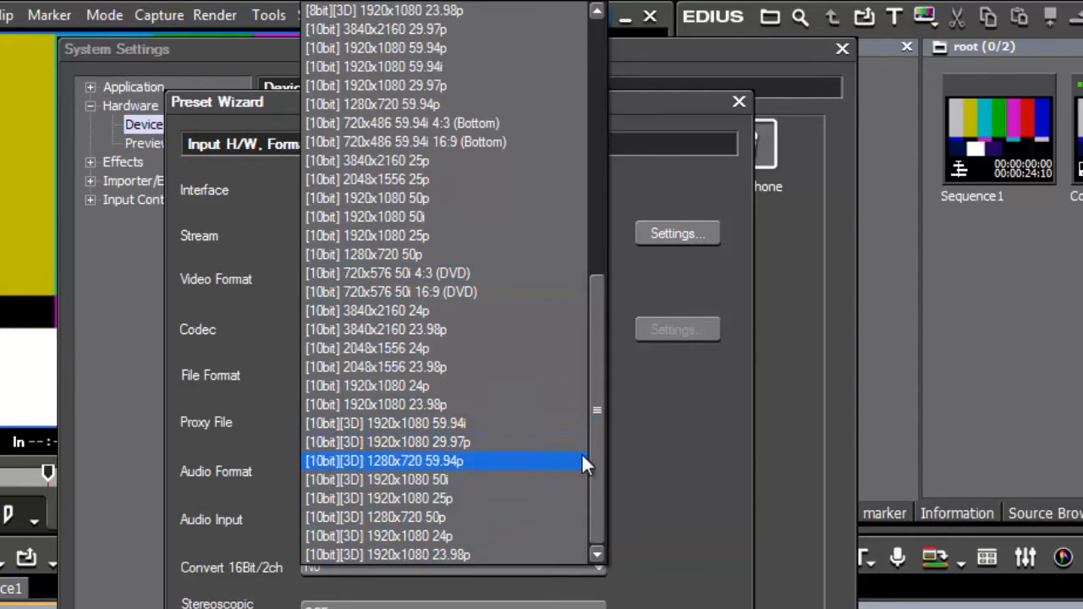
scroll("down", 3)
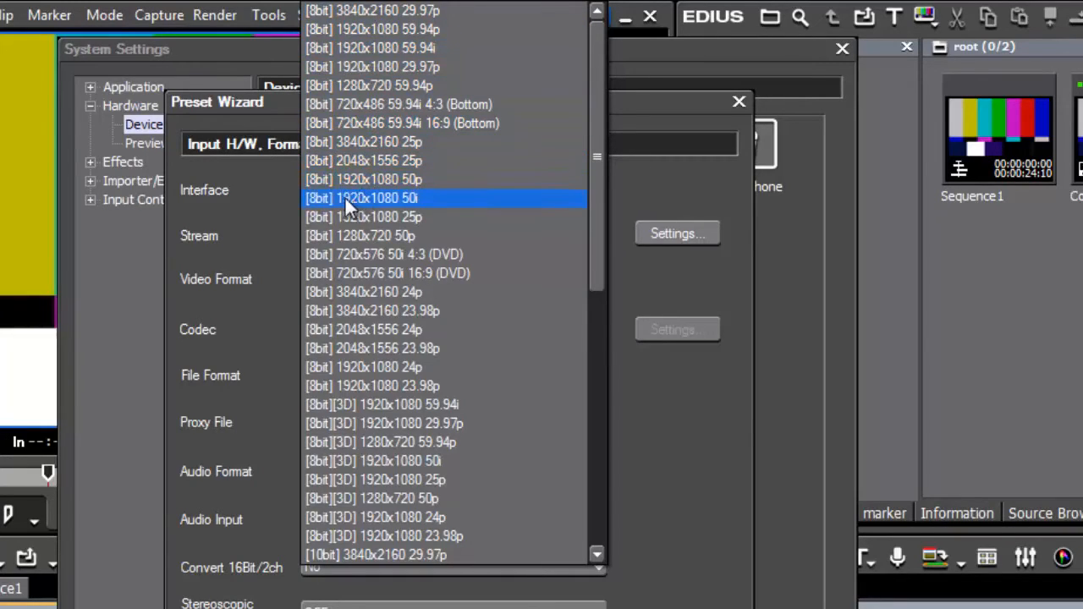
mouse_move(402, 213)
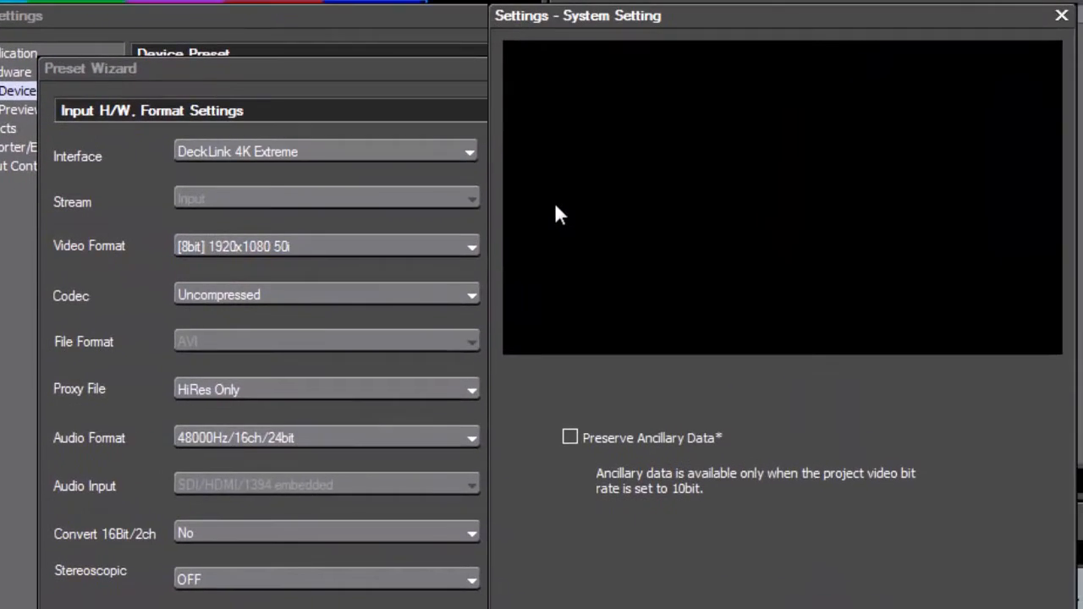
mouse_move(901, 240)
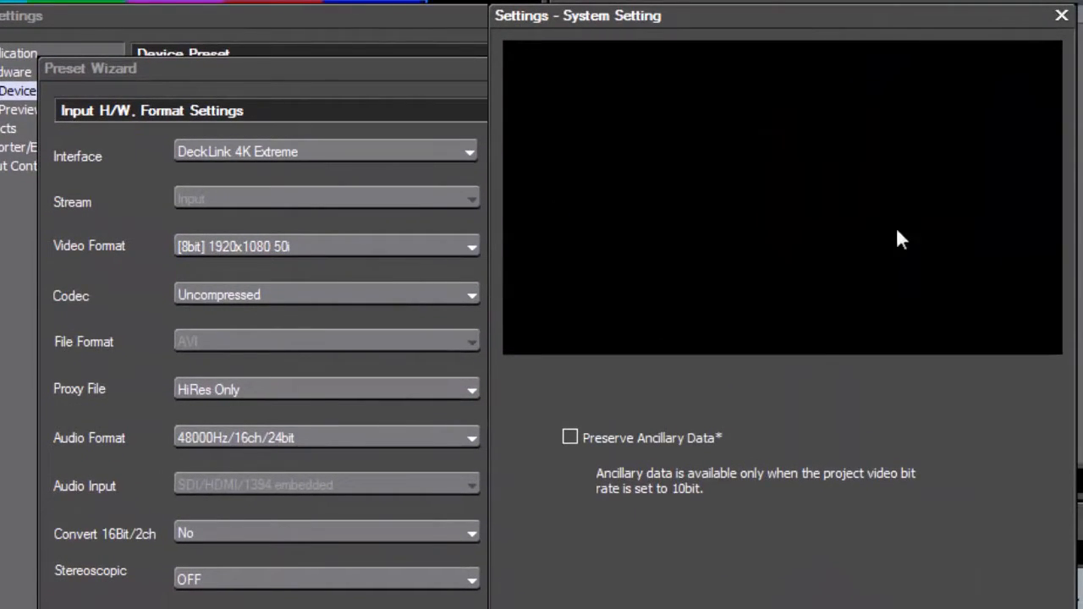
mouse_move(888, 186)
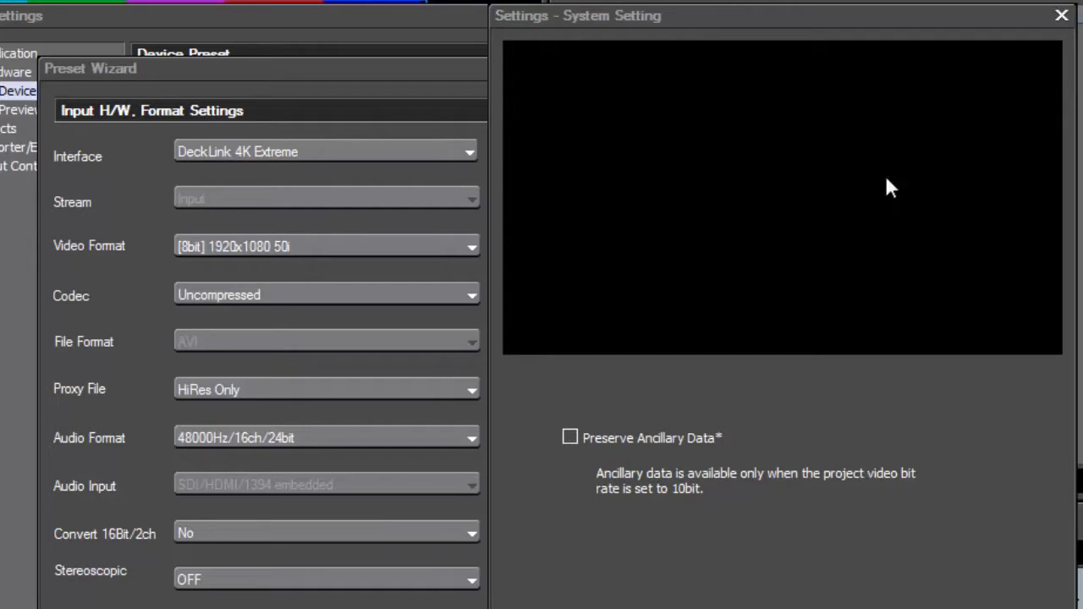
mouse_move(857, 175)
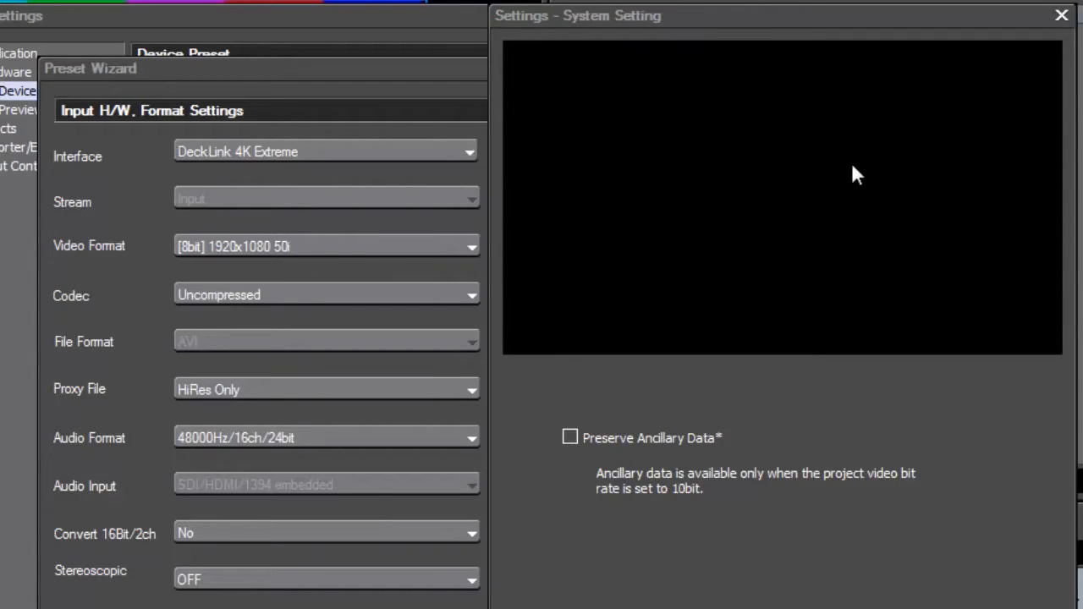
mouse_move(635, 306)
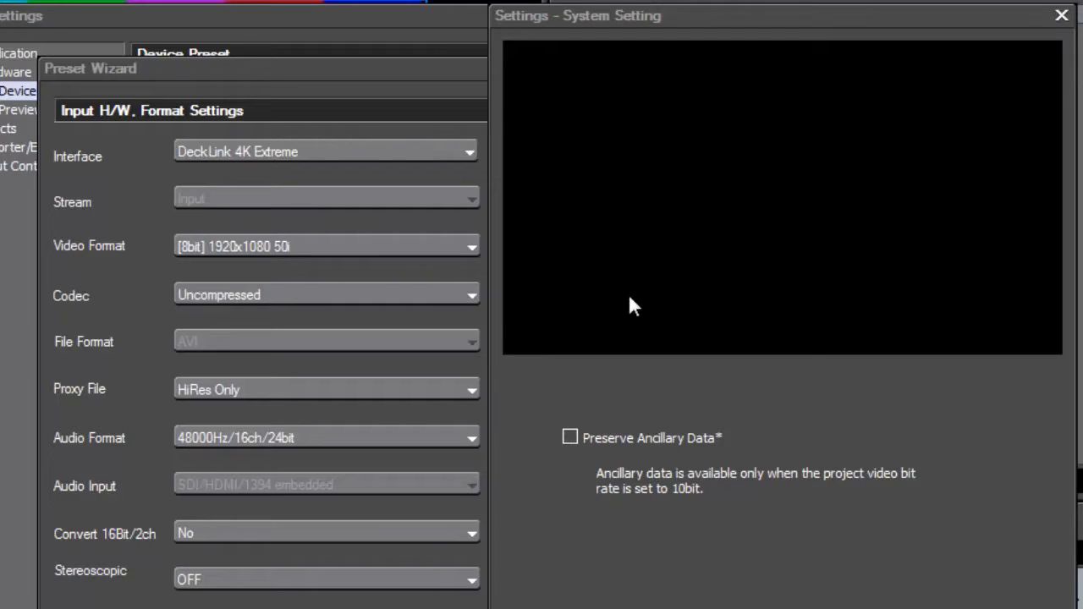
mouse_move(169, 292)
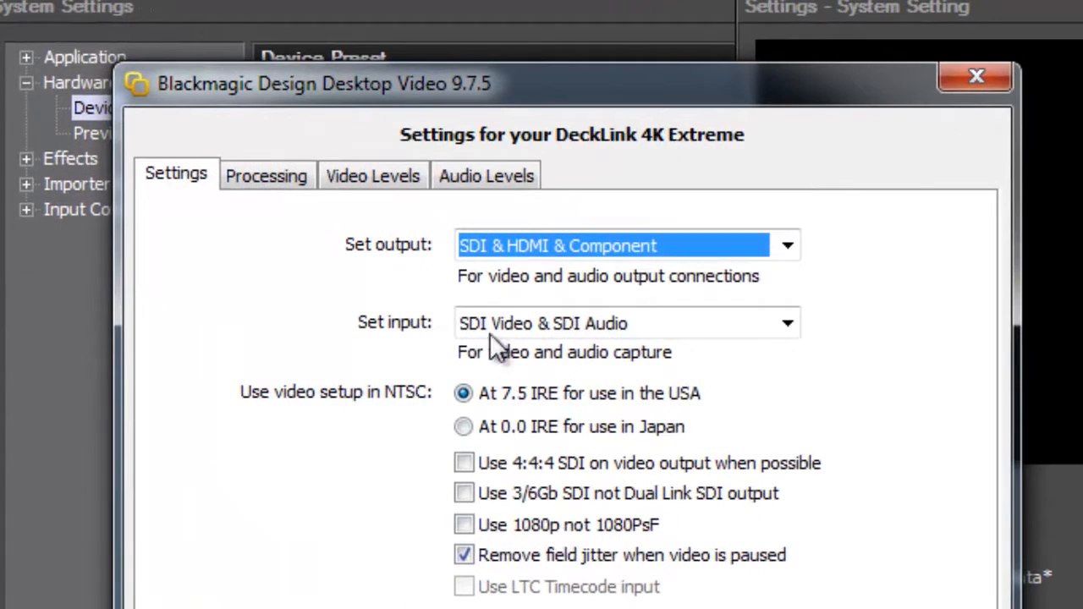
mouse_move(545, 313)
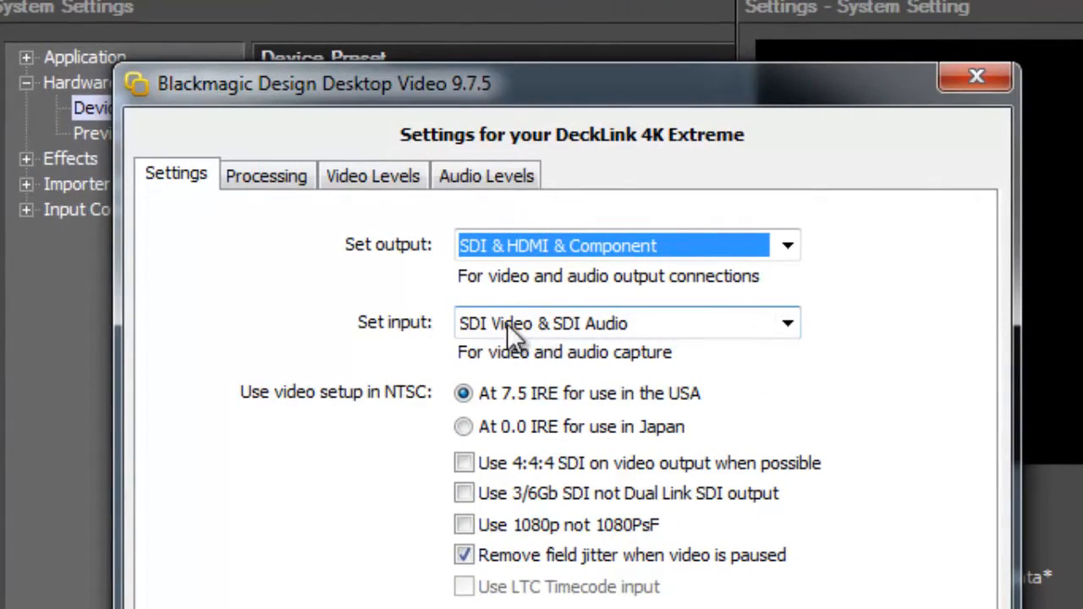
mouse_move(571, 338)
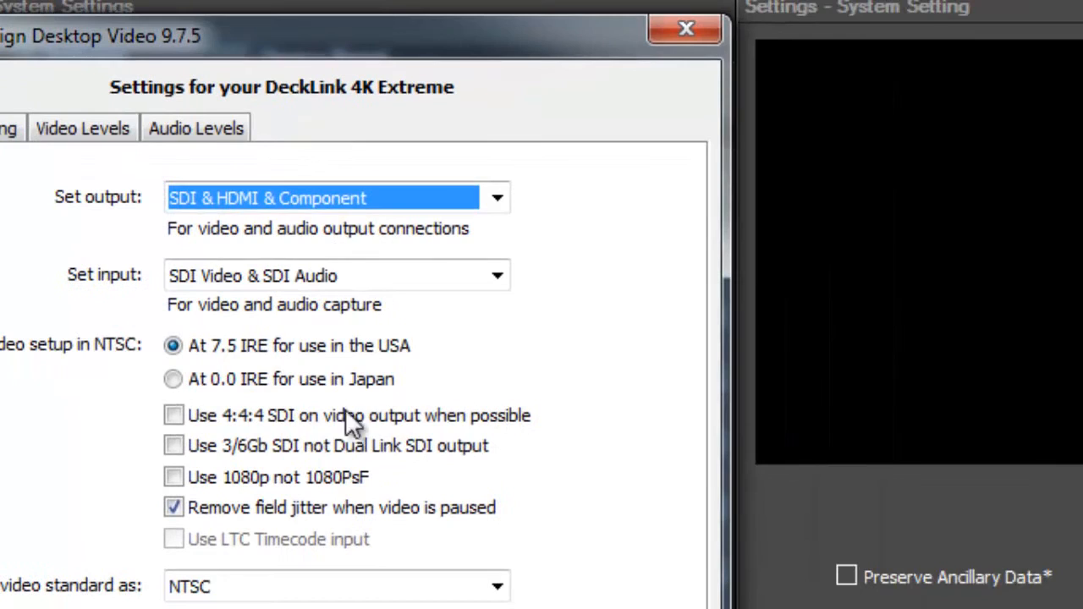
Step: Set the DeckLink capture input to HDMI Video & HDMI Audio, then apply and confirm
left_click(497, 276)
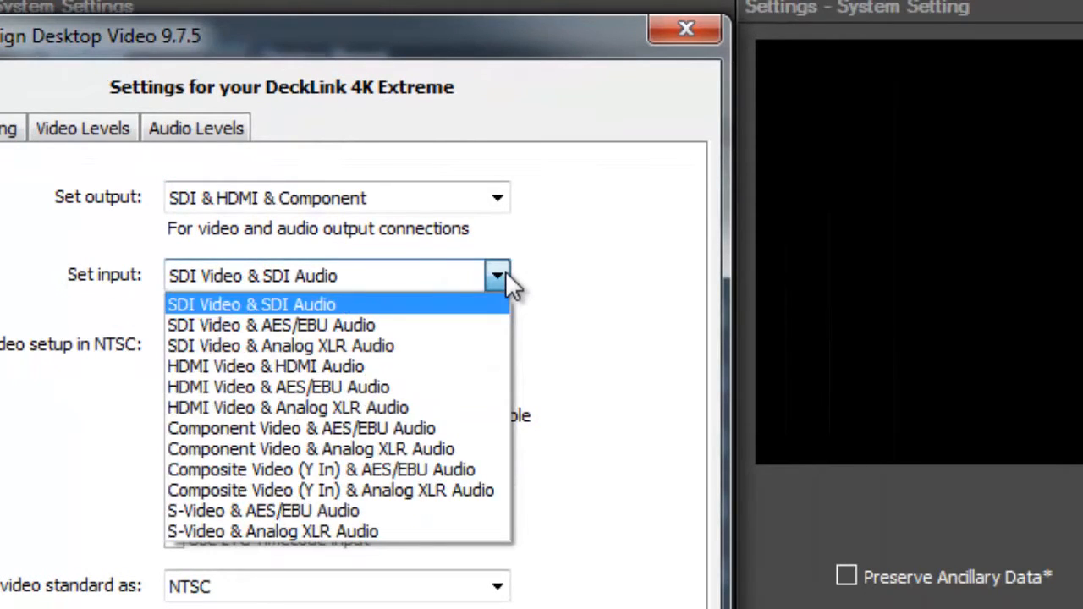
mouse_move(313, 345)
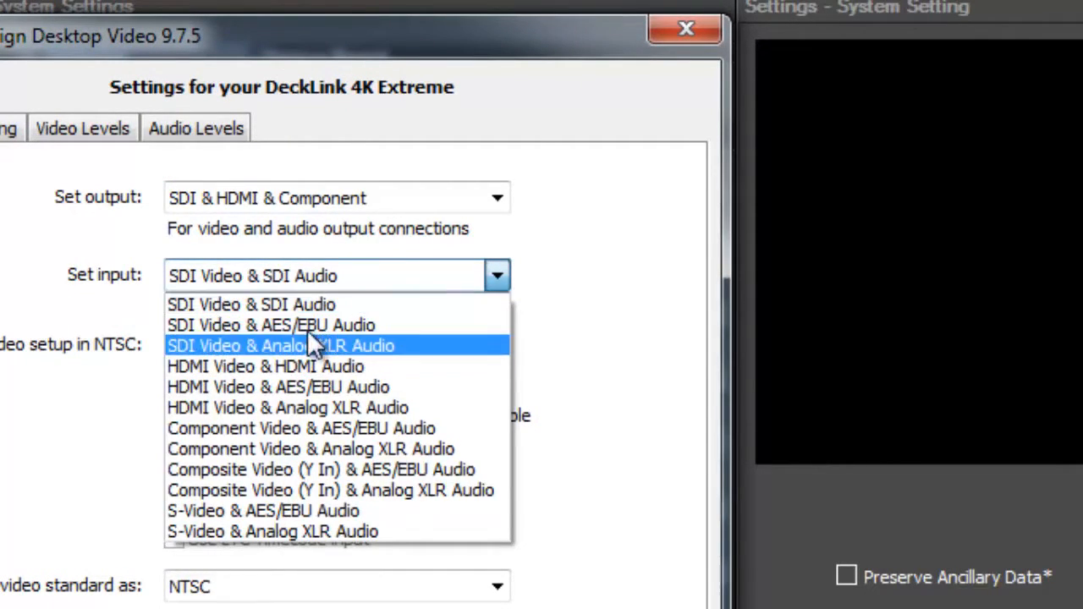
mouse_move(351, 370)
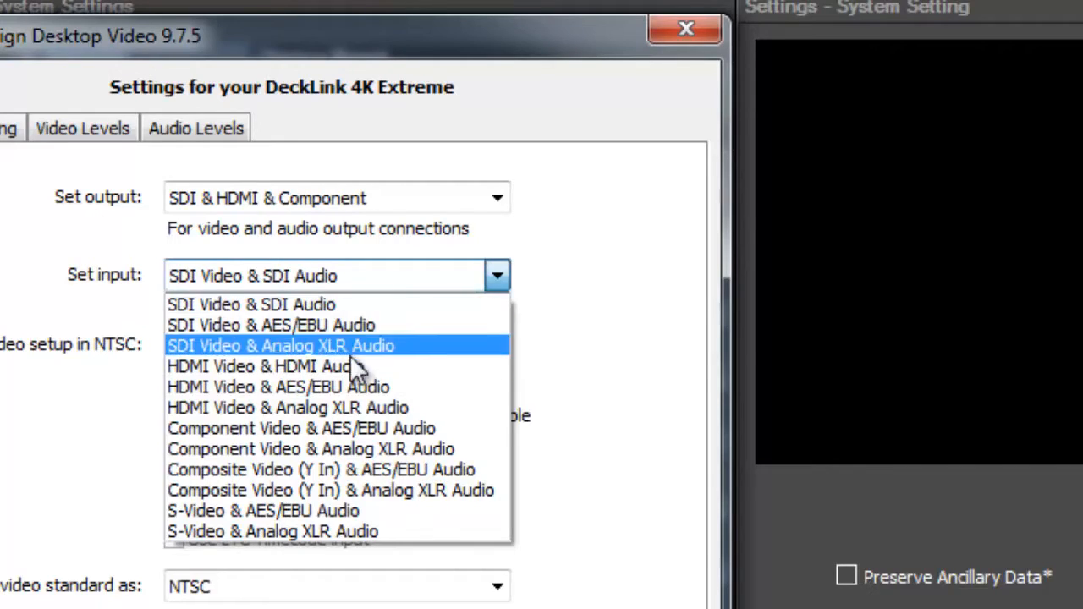
mouse_move(330, 325)
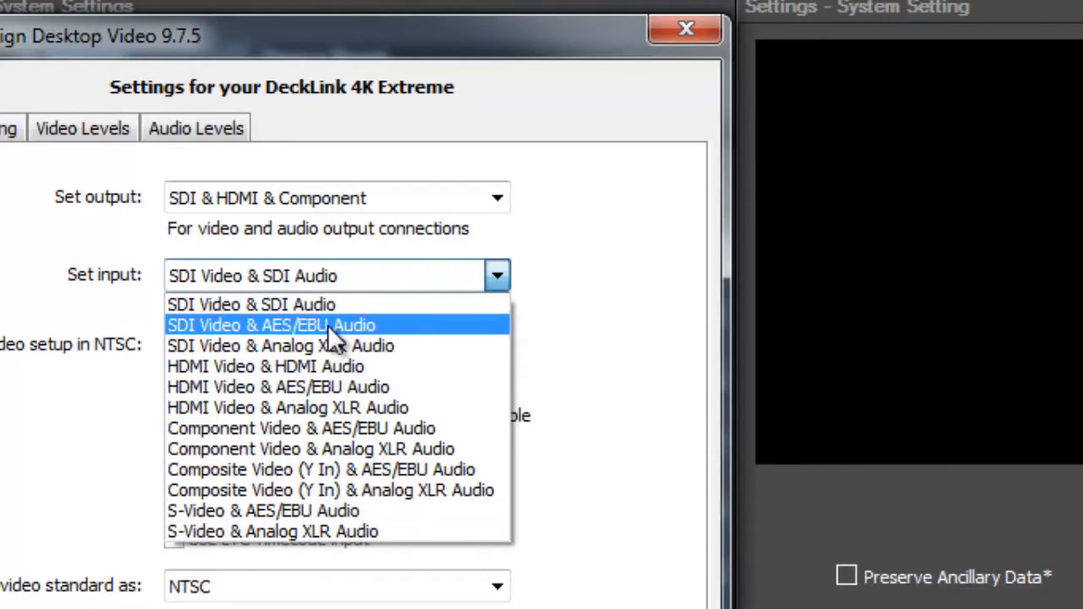
mouse_move(228, 339)
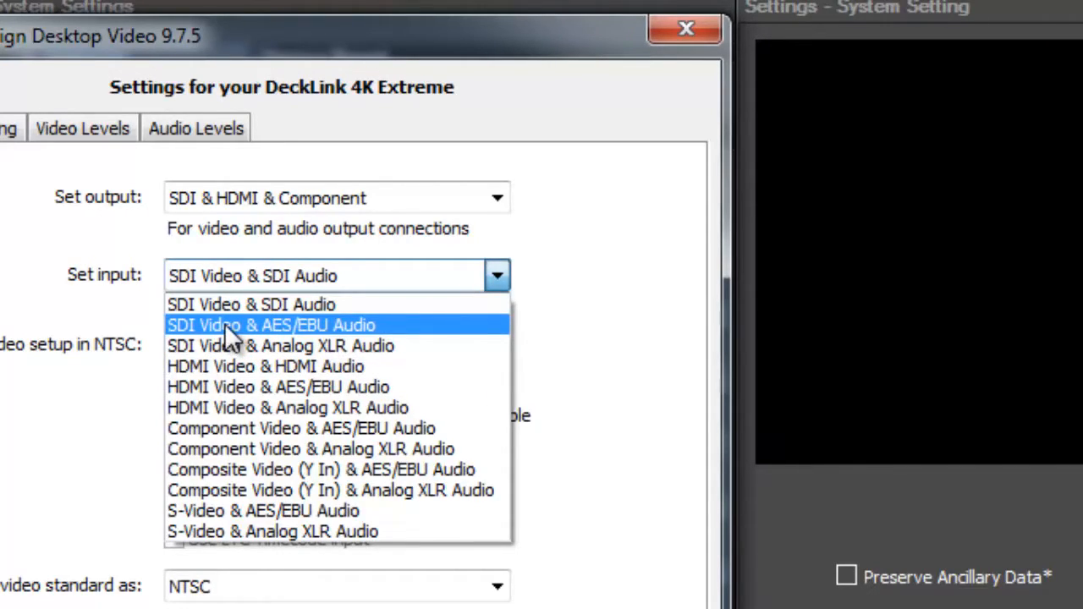
mouse_move(320, 366)
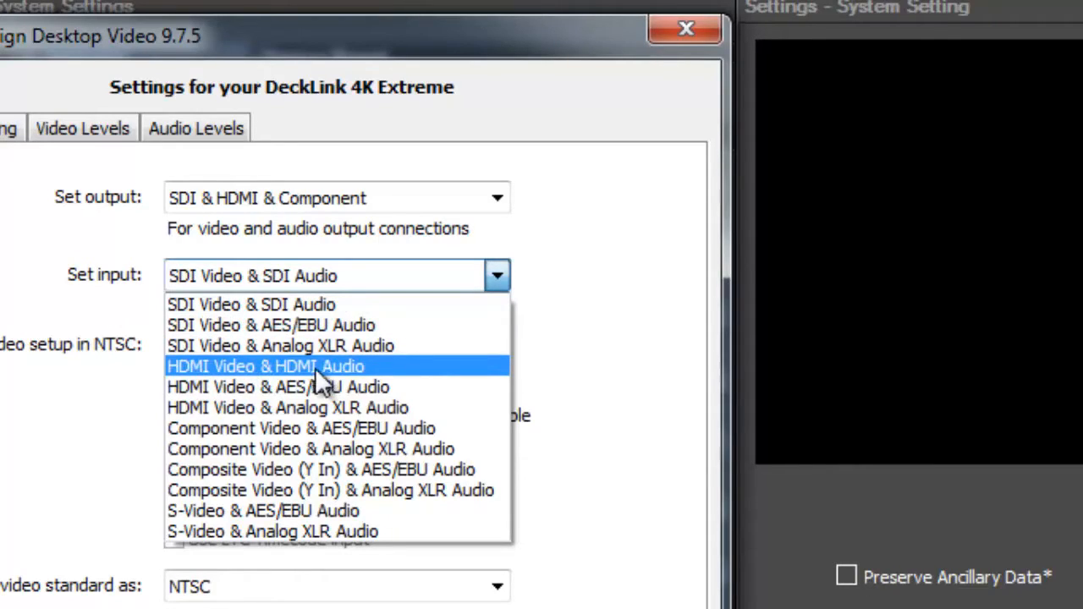
mouse_move(321, 407)
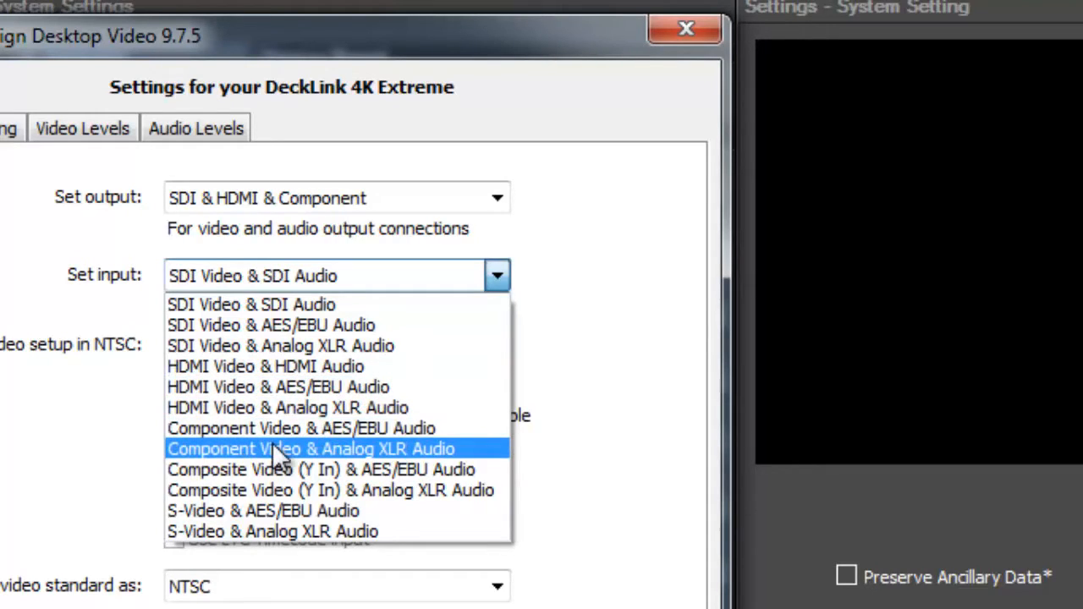
mouse_move(279, 510)
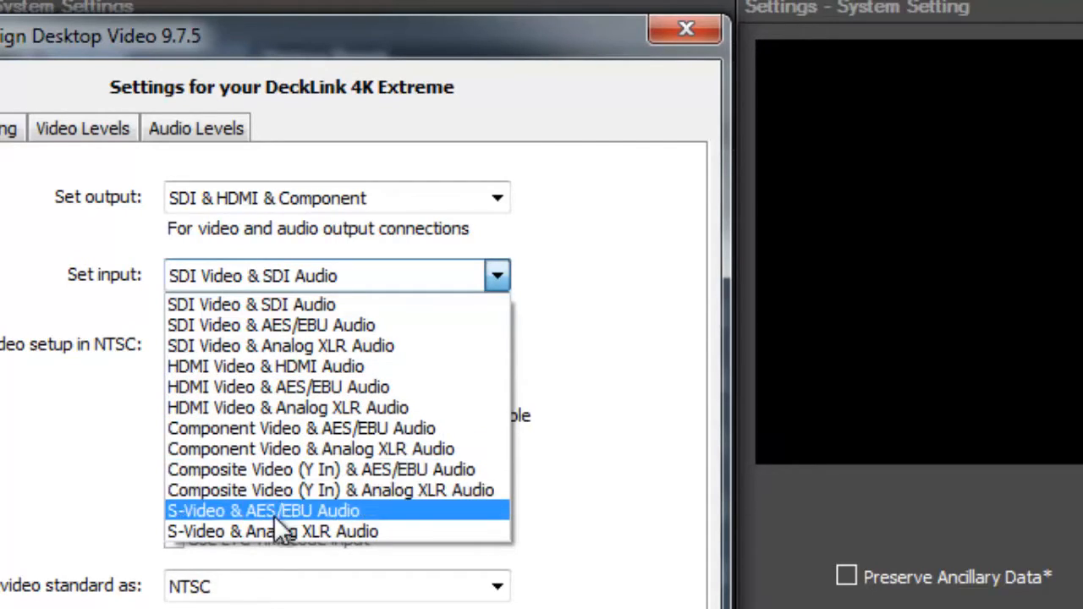
mouse_move(296, 305)
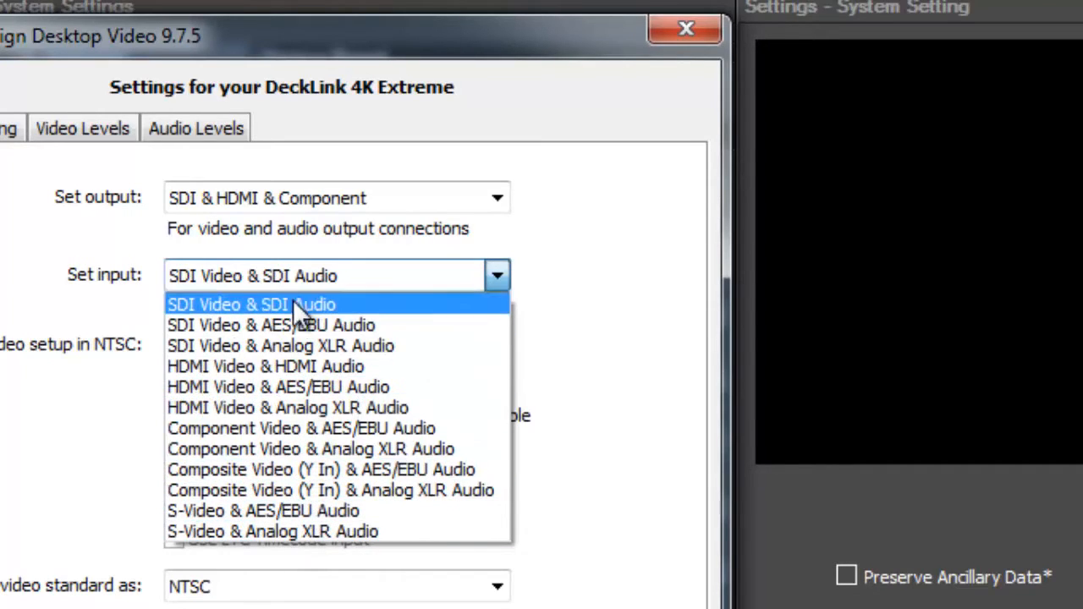
mouse_move(278, 387)
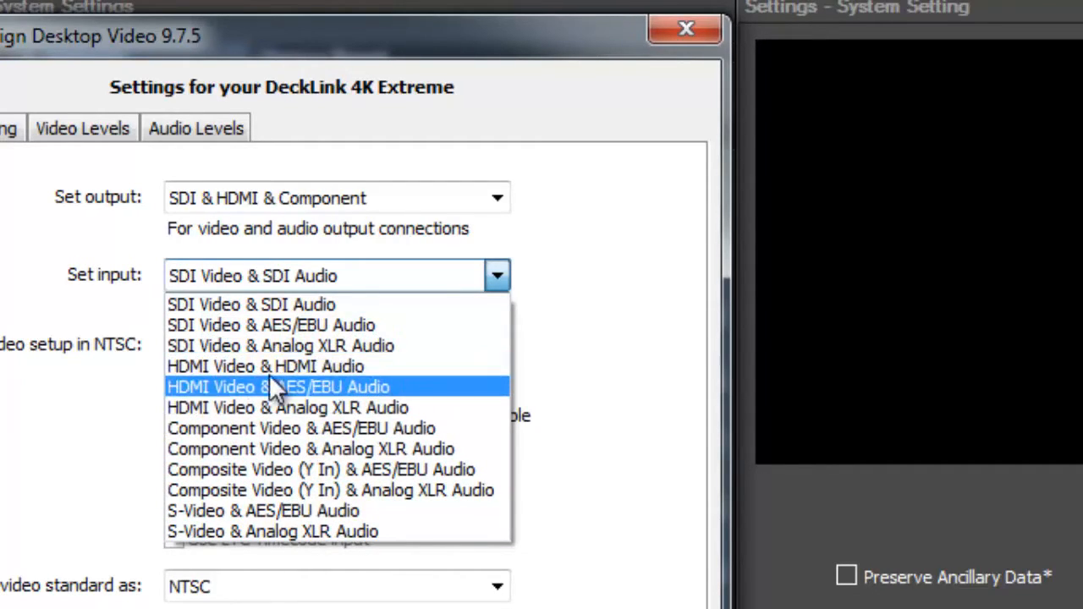
mouse_move(254, 373)
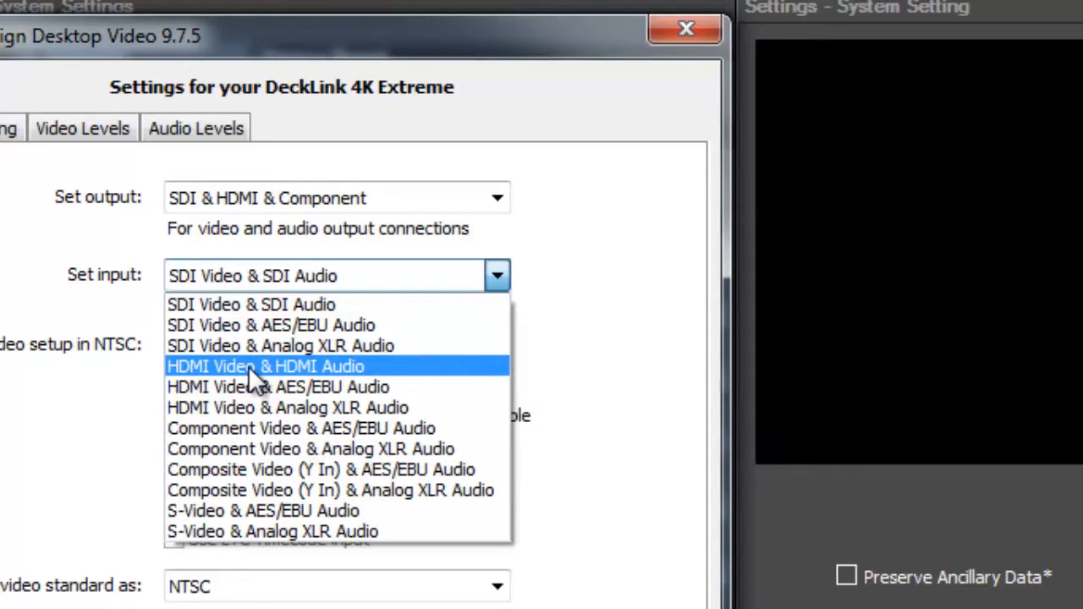
left_click(265, 365)
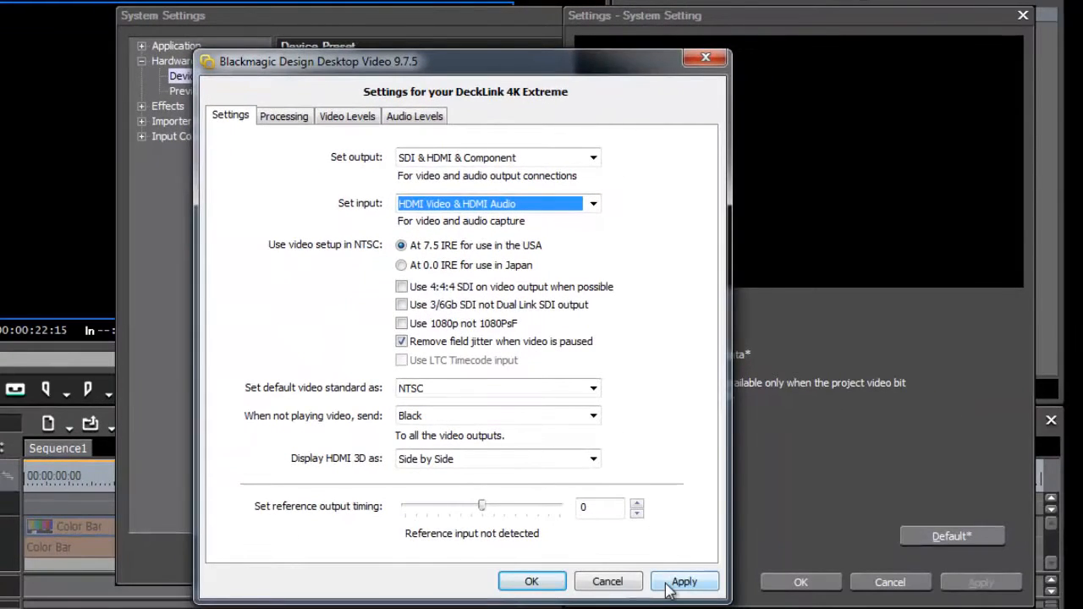
left_click(684, 581)
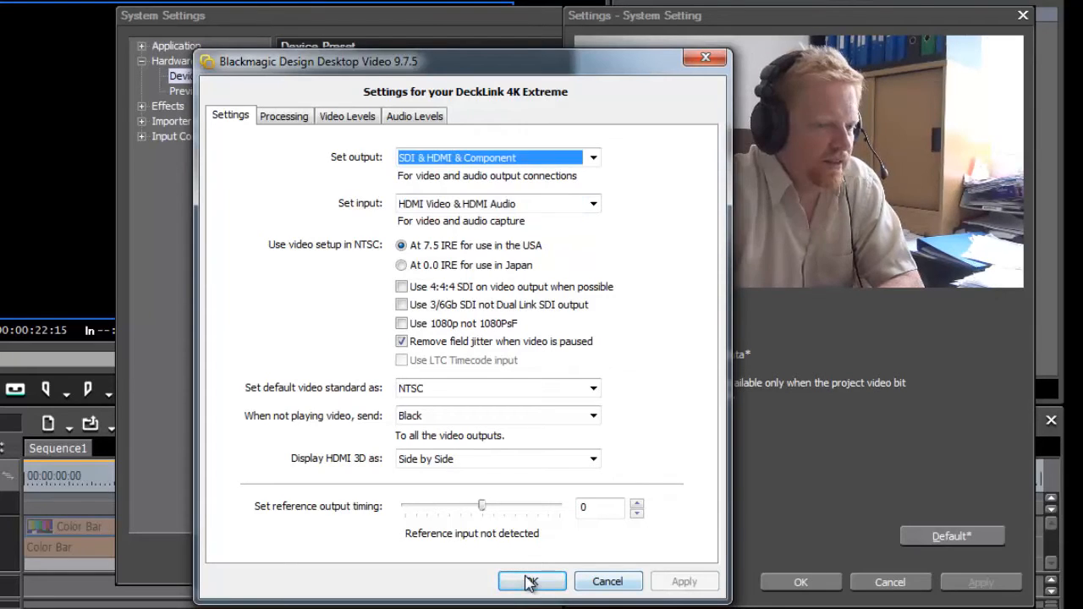
left_click(531, 581)
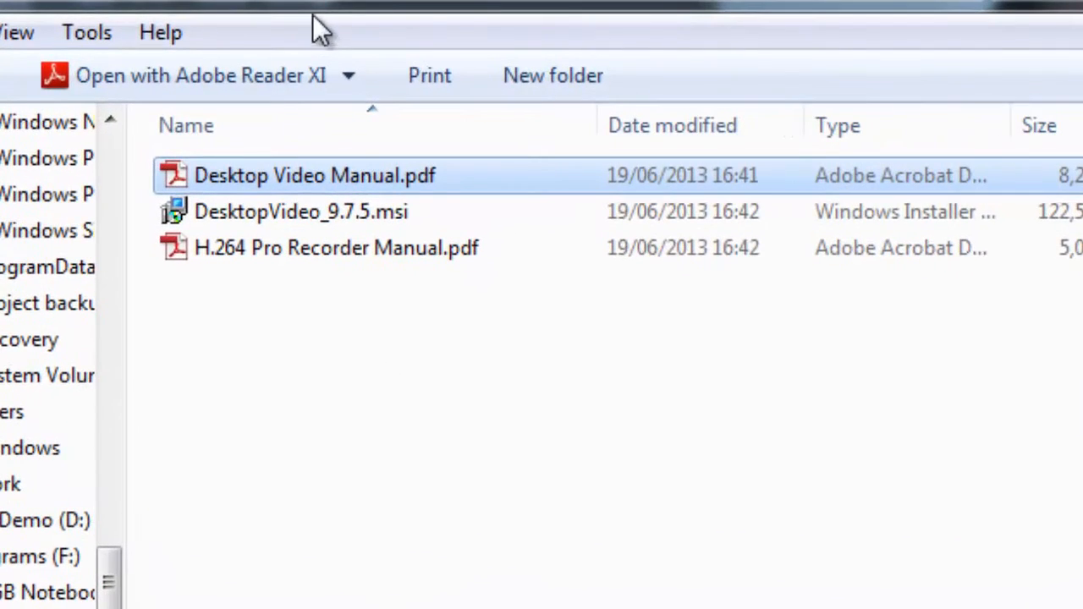
mouse_move(328, 211)
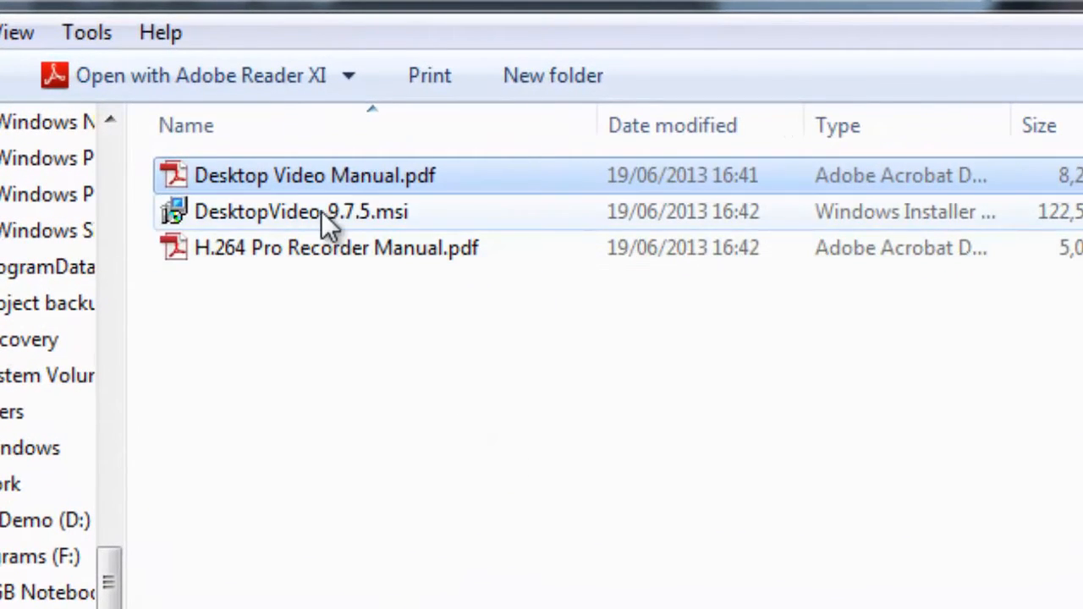
Step: Select the H.264 Pro Recorder Manual, then switch to Desktop Video Manual.pdf
left_click(300, 212)
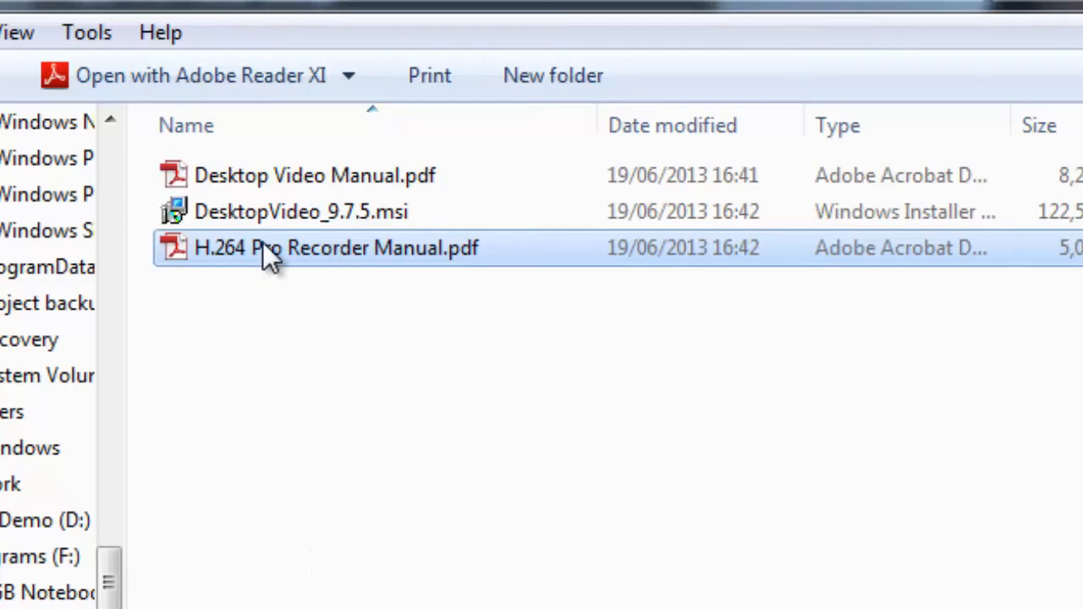
mouse_move(253, 266)
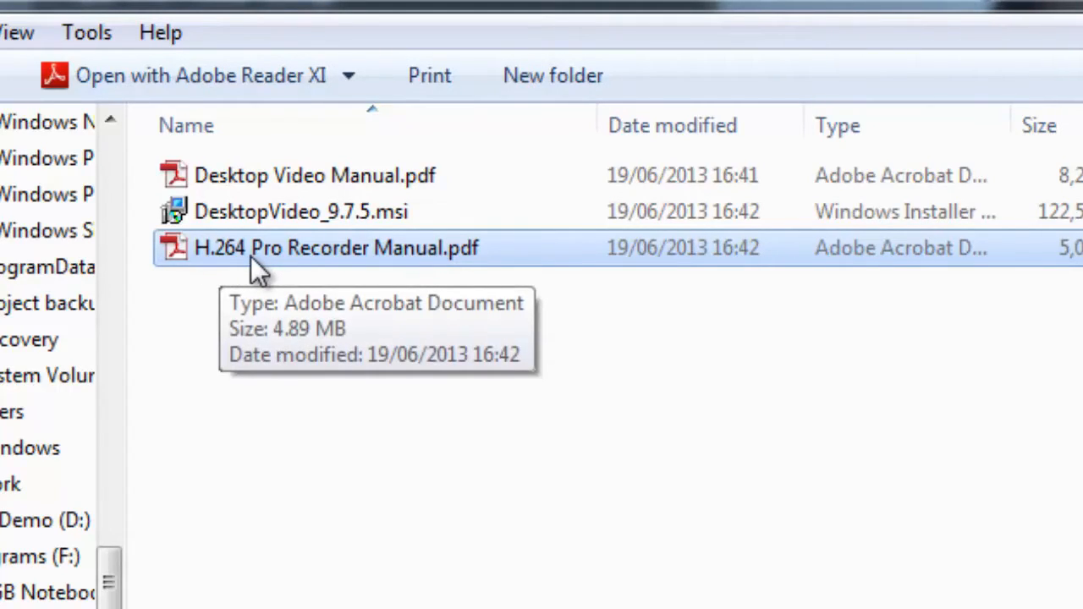
mouse_move(550, 377)
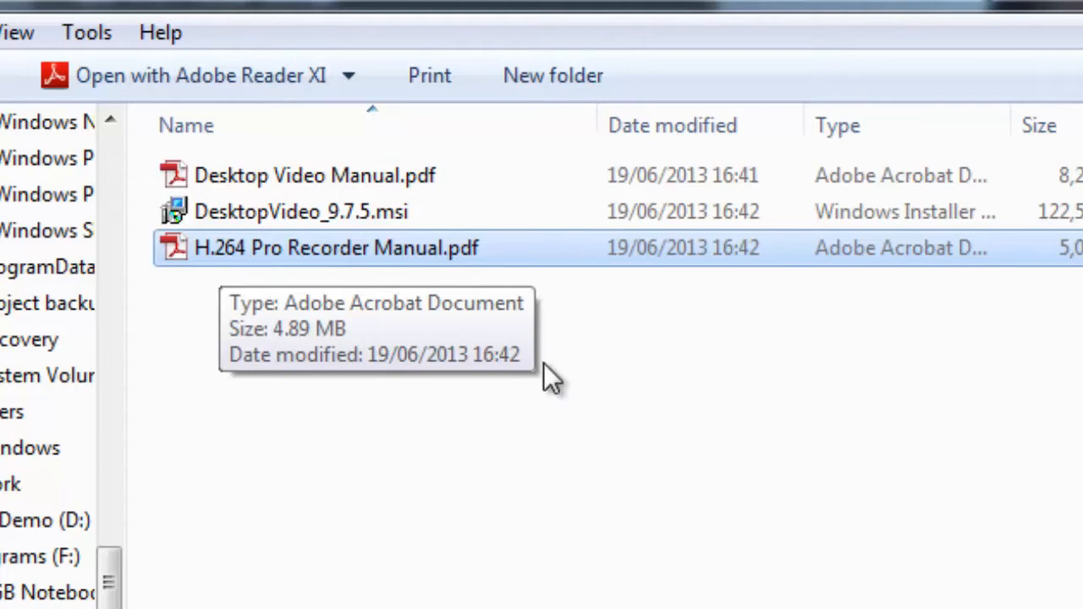
left_click(313, 175)
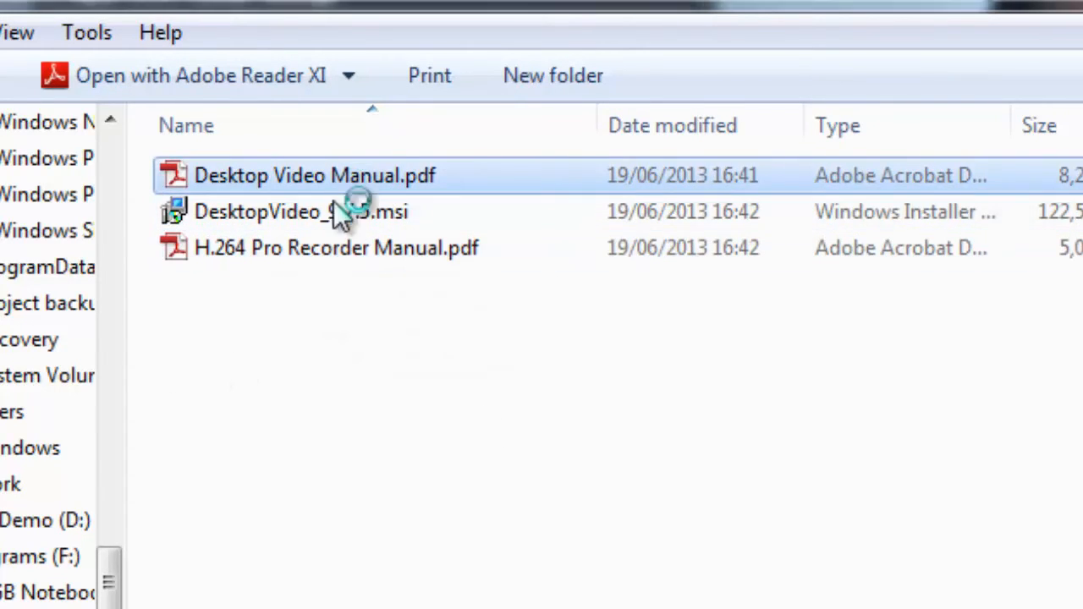
Step: Open the Desktop Video Manual in Adobe Reader and begin paging forward
double_click(314, 175)
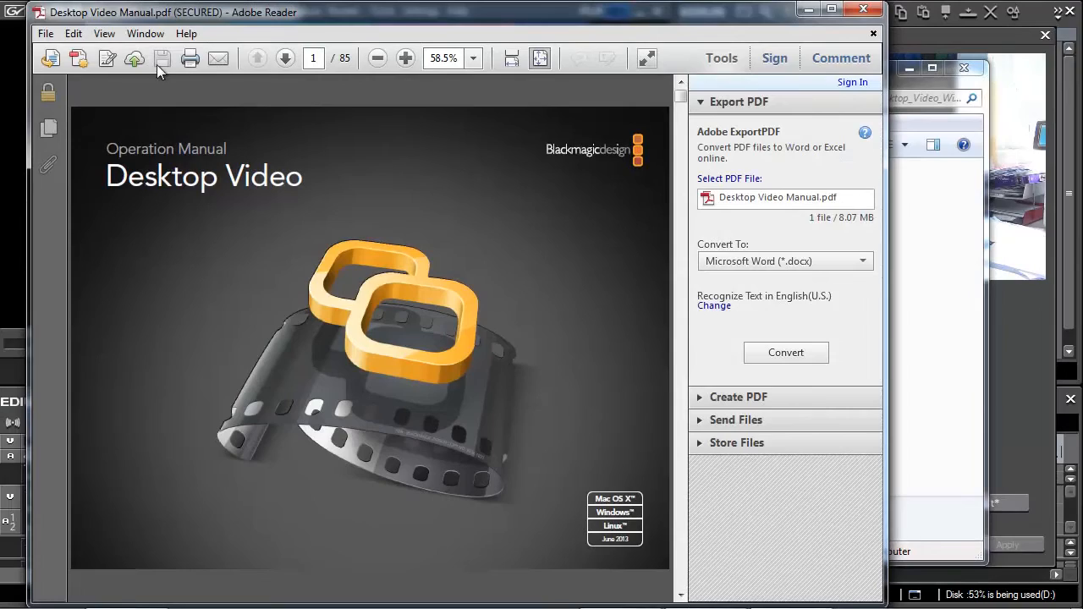
left_click(285, 57)
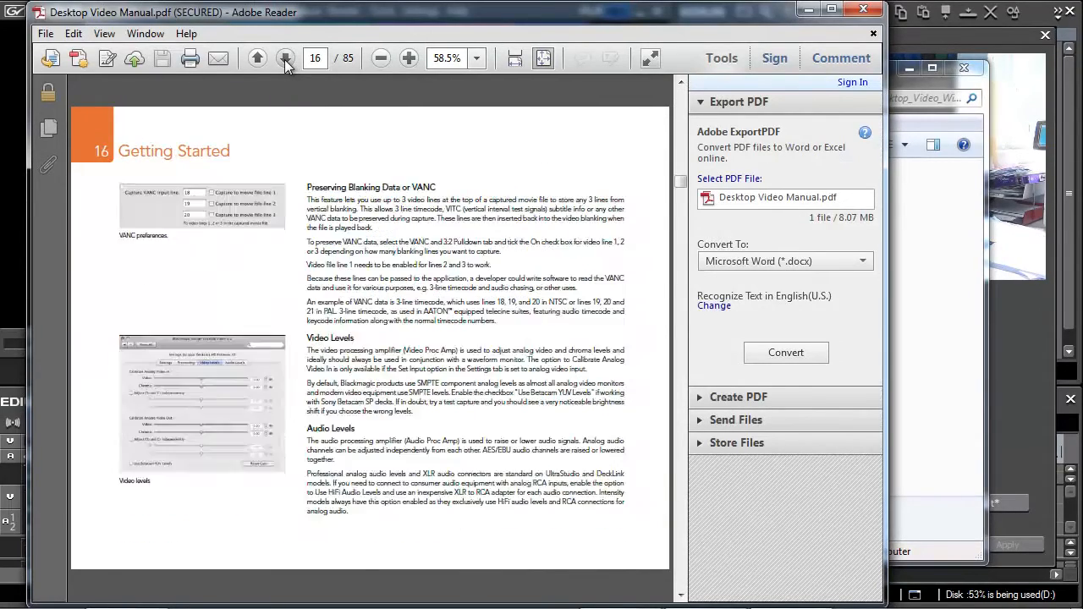
left_click(286, 57)
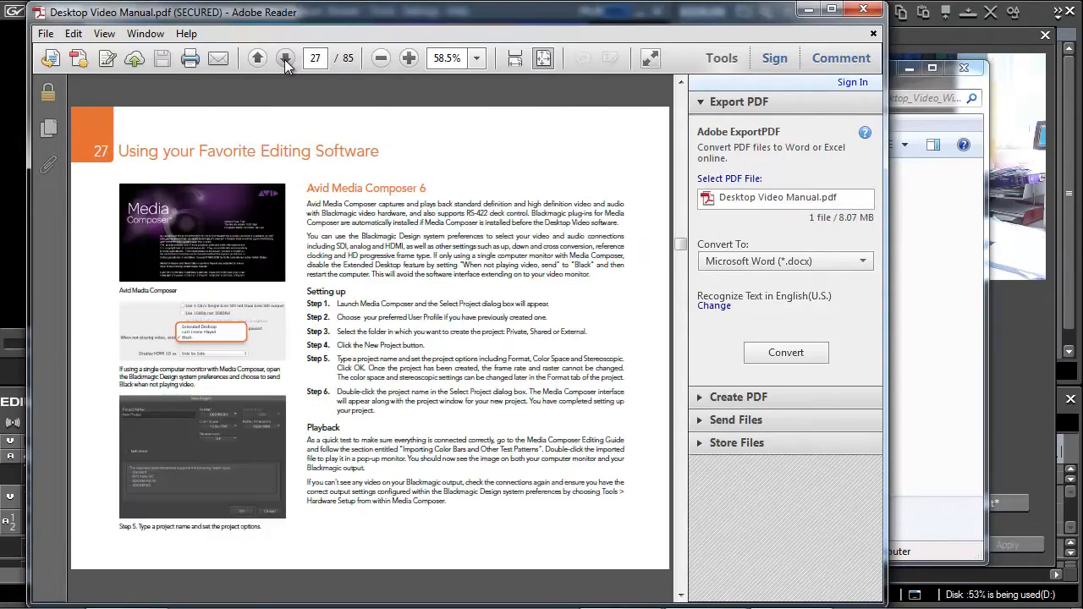
left_click(285, 57)
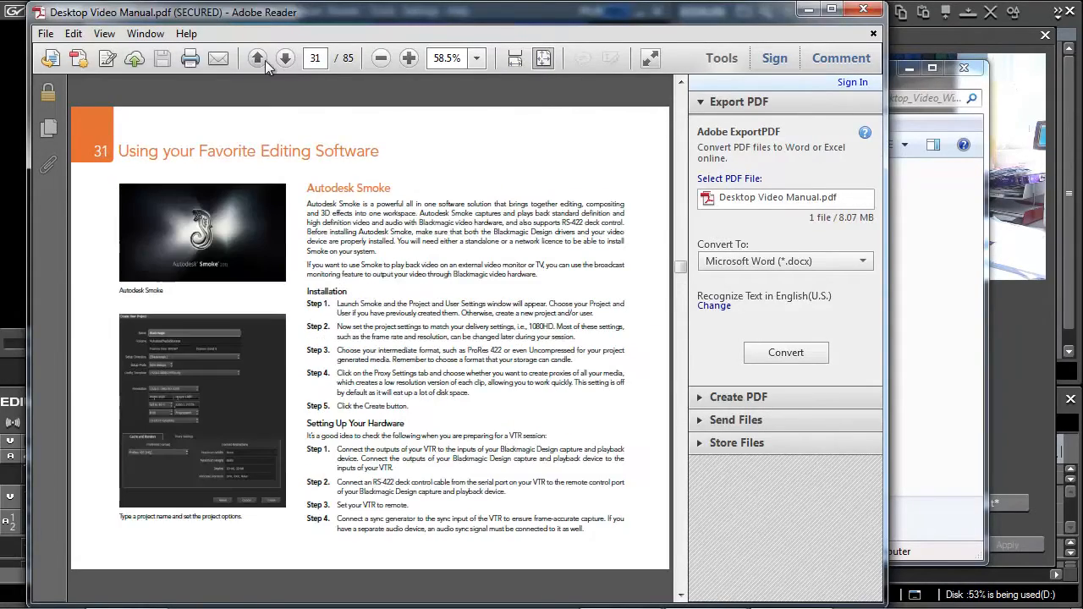
left_click(285, 58)
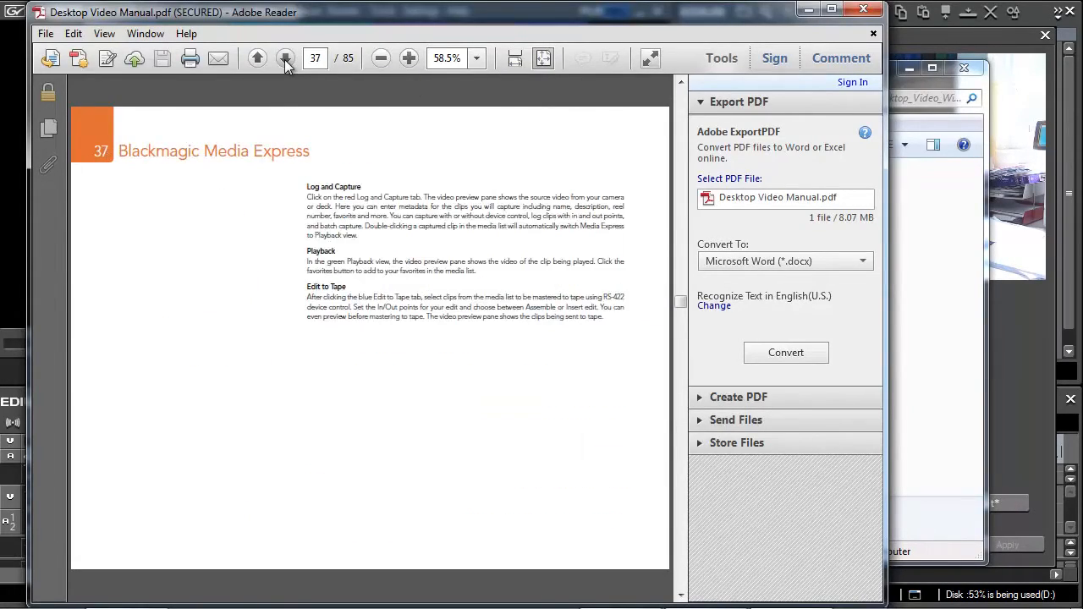
Step: Page forward to the Connection Reference Guide card wiring diagrams
left_click(286, 58)
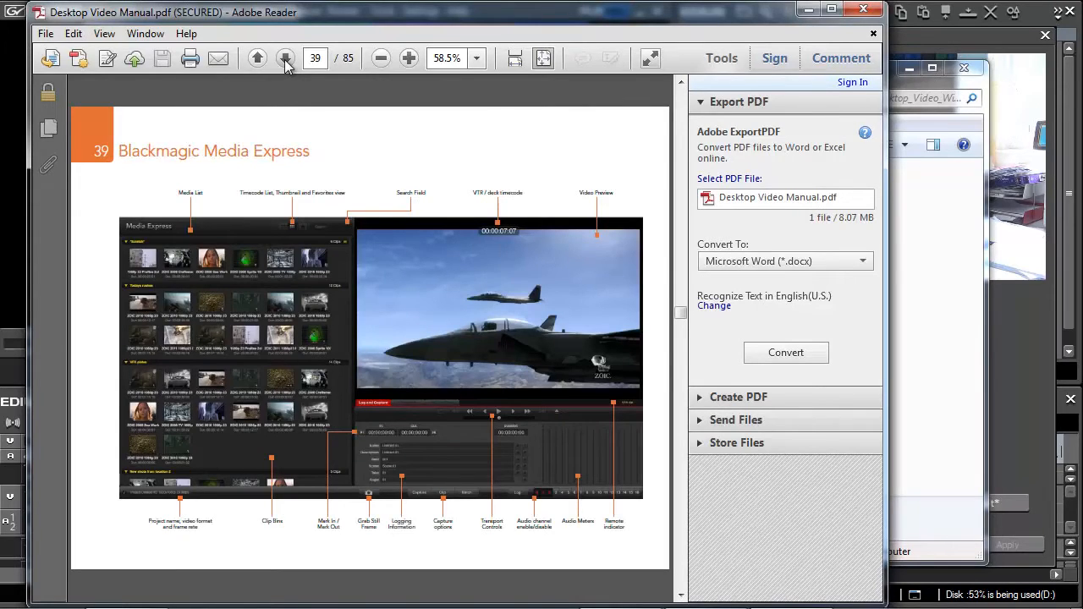
left_click(286, 58)
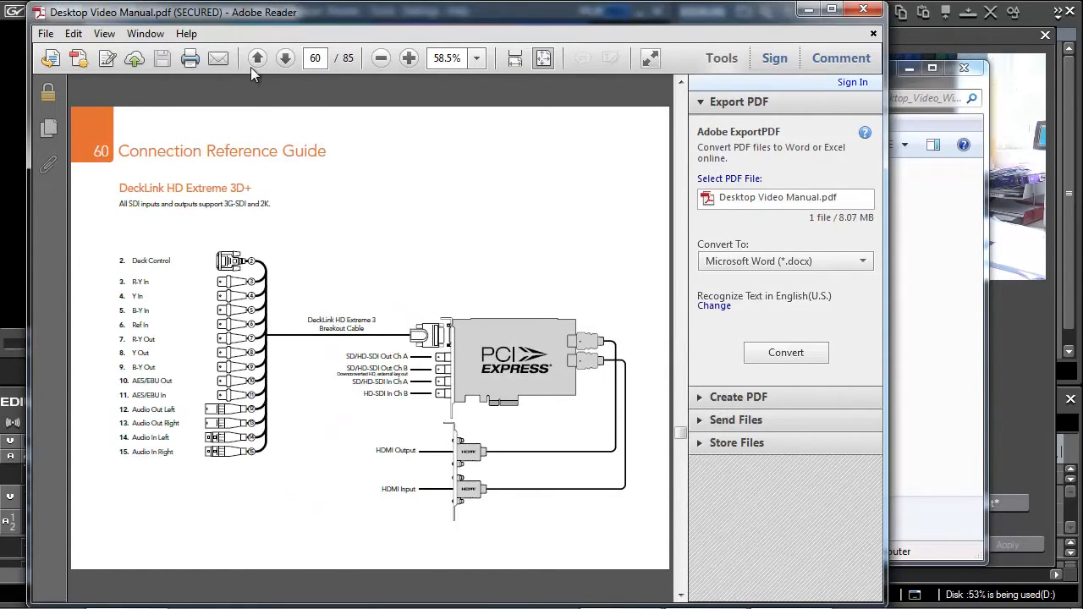
left_click(285, 58)
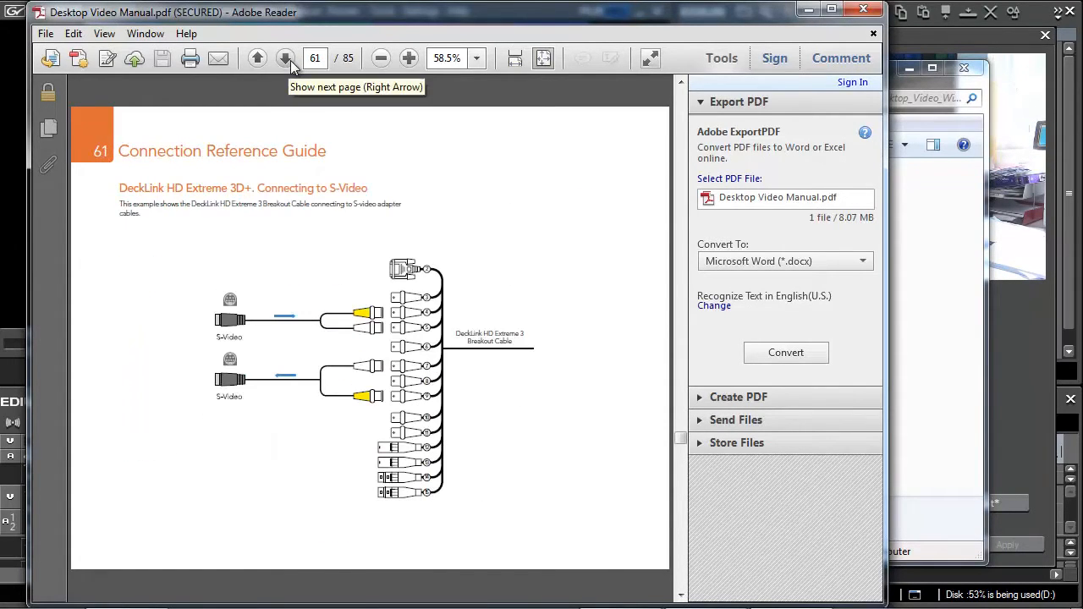
left_click(285, 57)
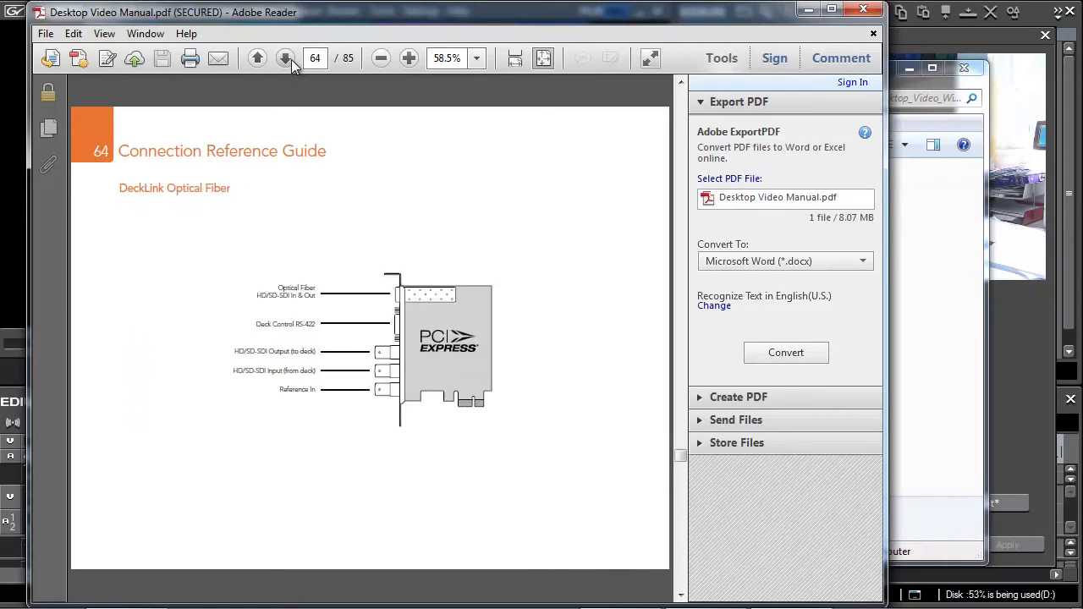
left_click(285, 57)
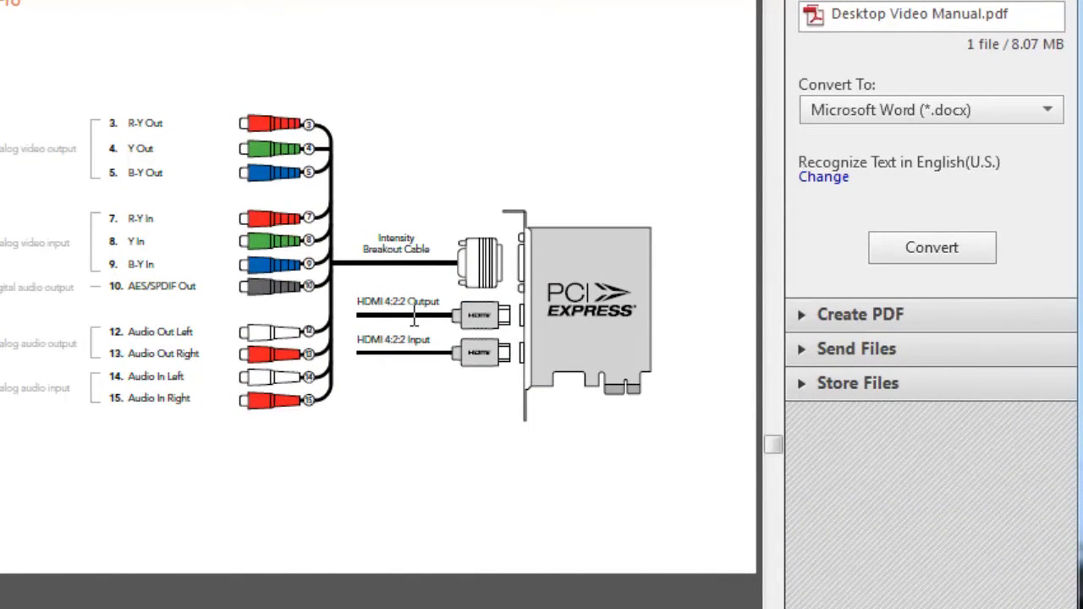
mouse_move(517, 334)
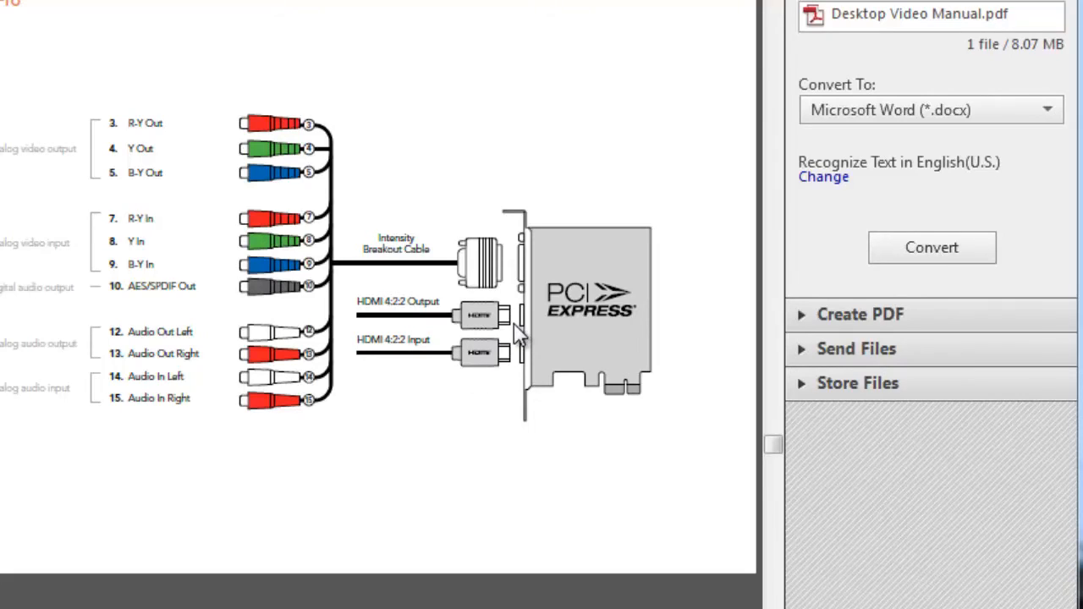
mouse_move(302, 449)
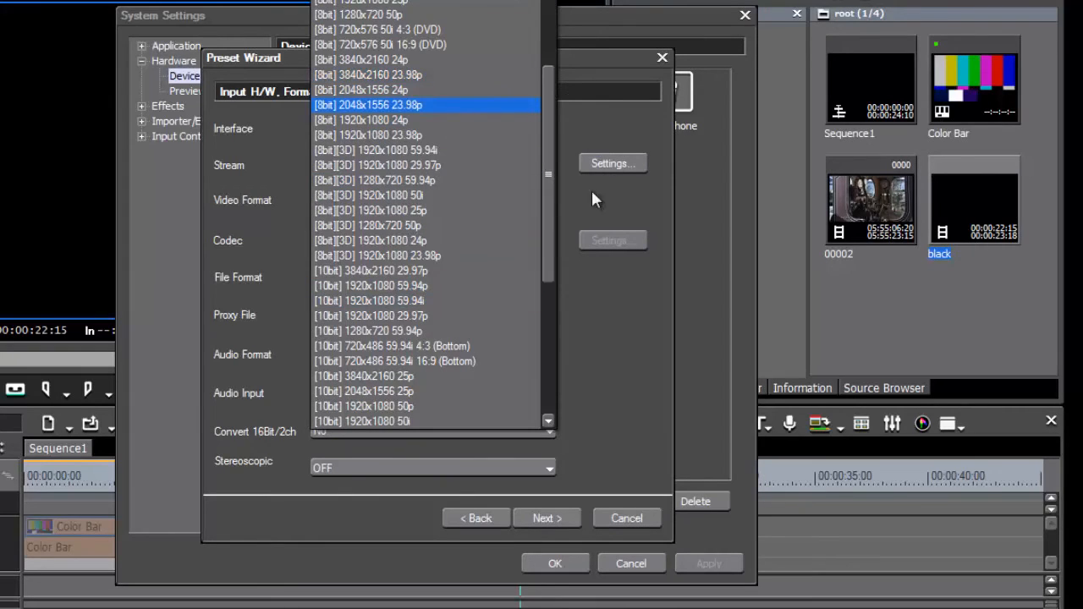
Step: Choose the [8bit] 1920x1080 50i video format and shift the wizard window slightly
left_click(381, 201)
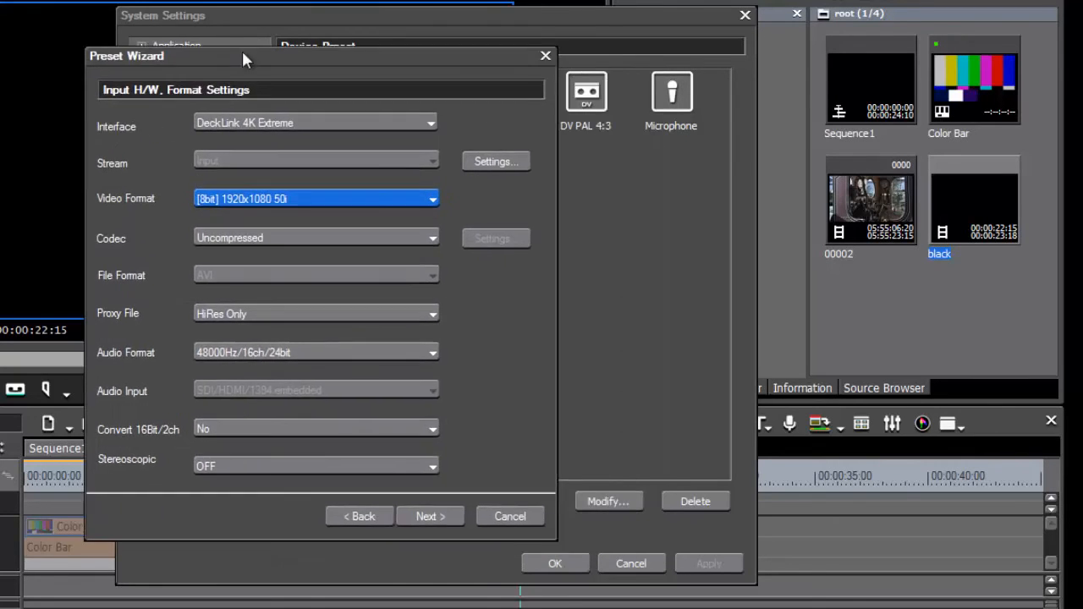
left_click_drag(245, 56, 290, 57)
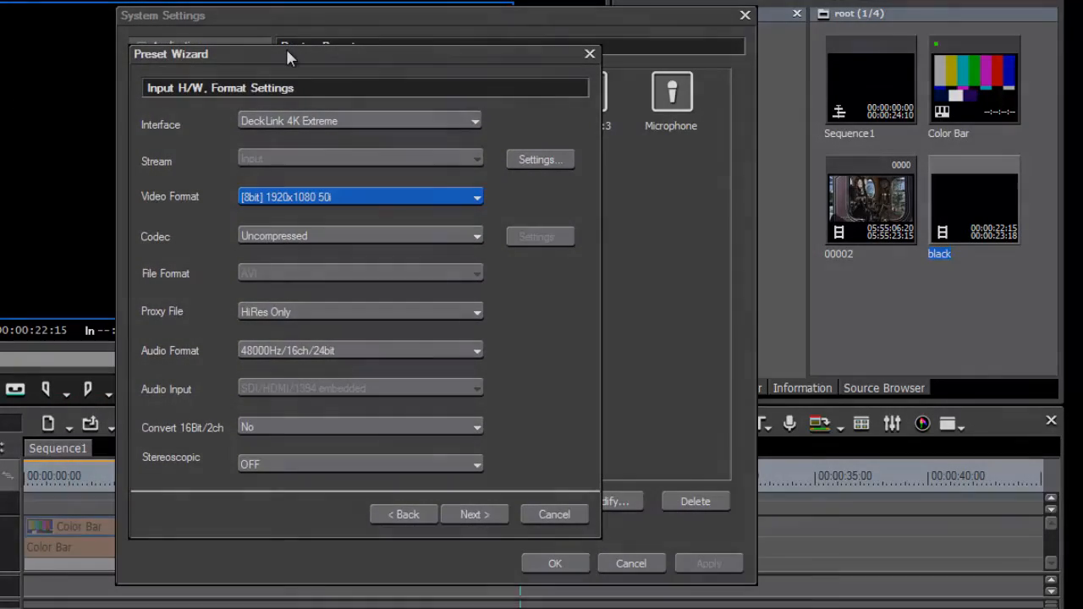